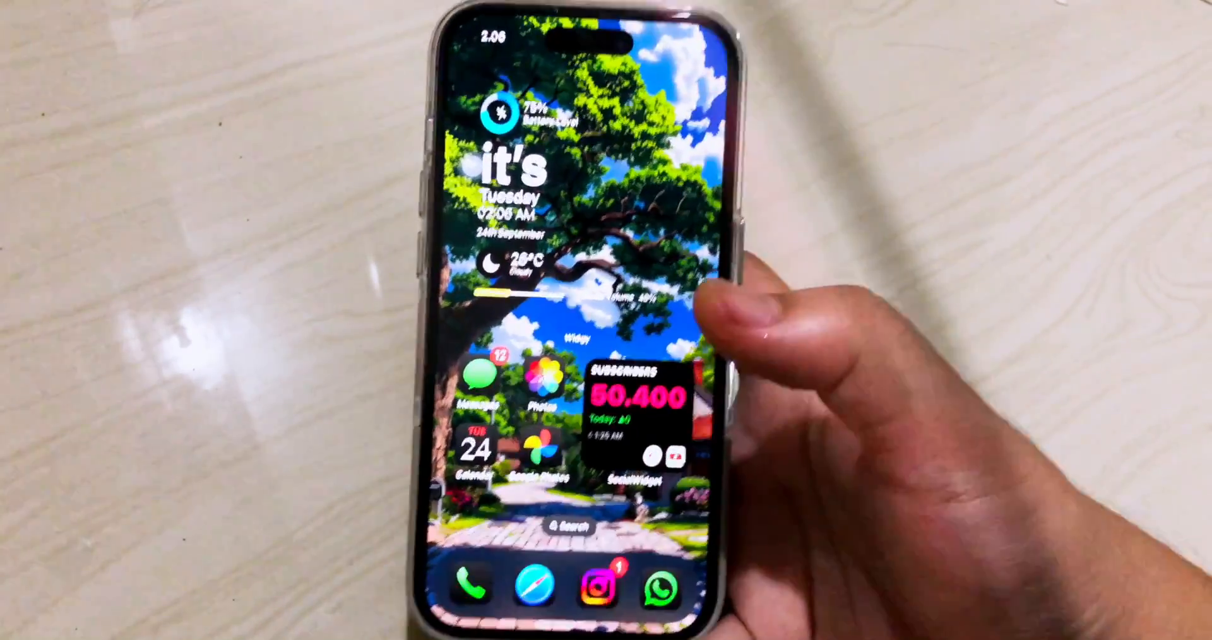
Step: Swipe left through the home screen pages toward the Settings app
scroll(left, 3)
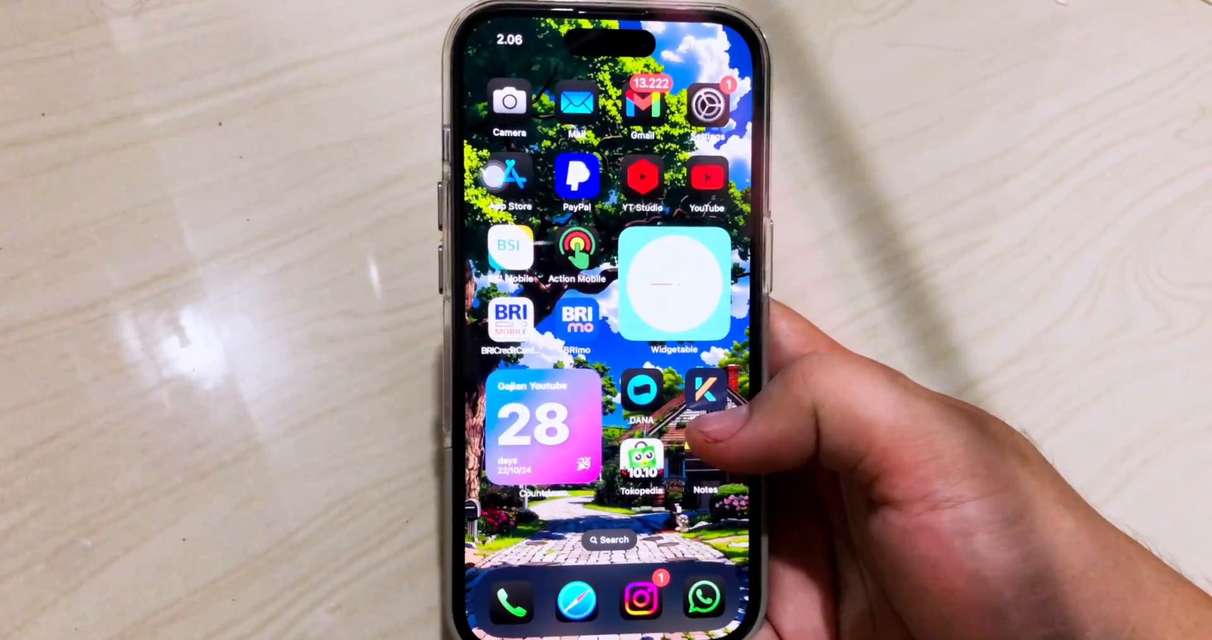
scroll(left, 3)
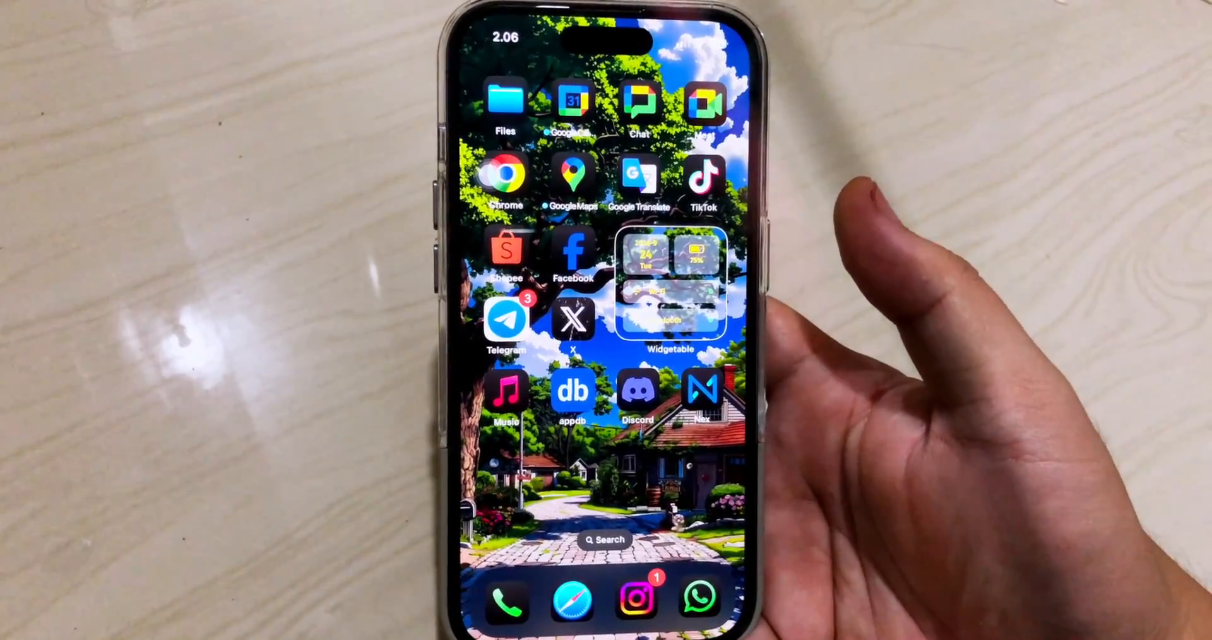
scroll(left, 3)
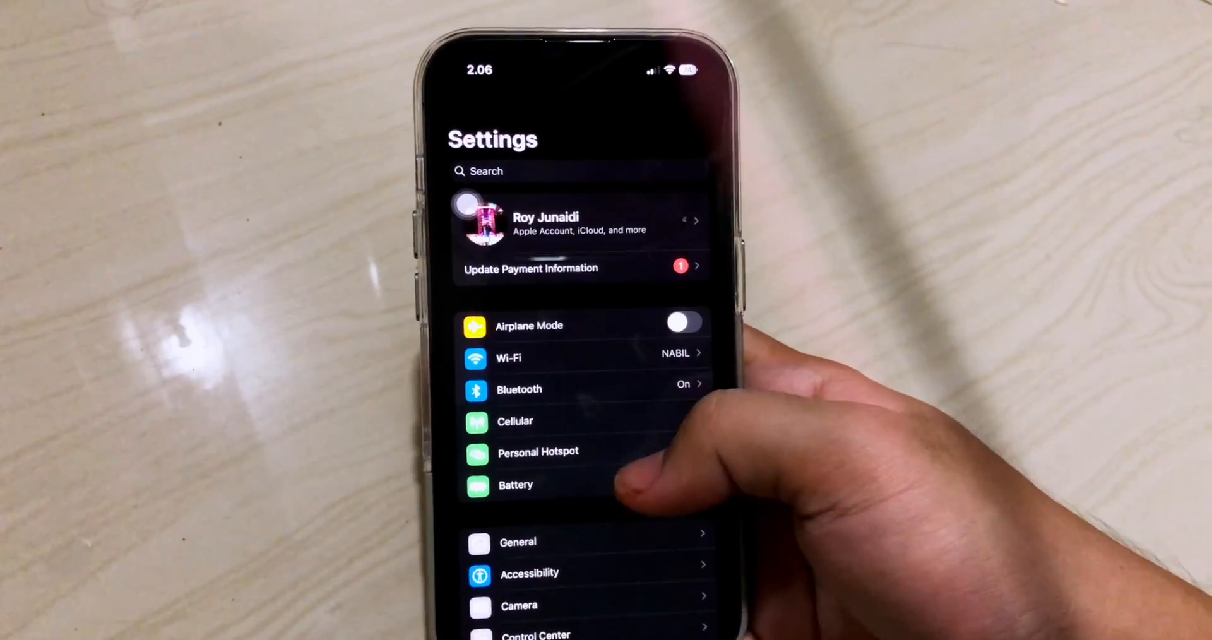
Step: View the iPhone's About details (iPhone 14 Pro, iOS 18.1) under General
click(517, 541)
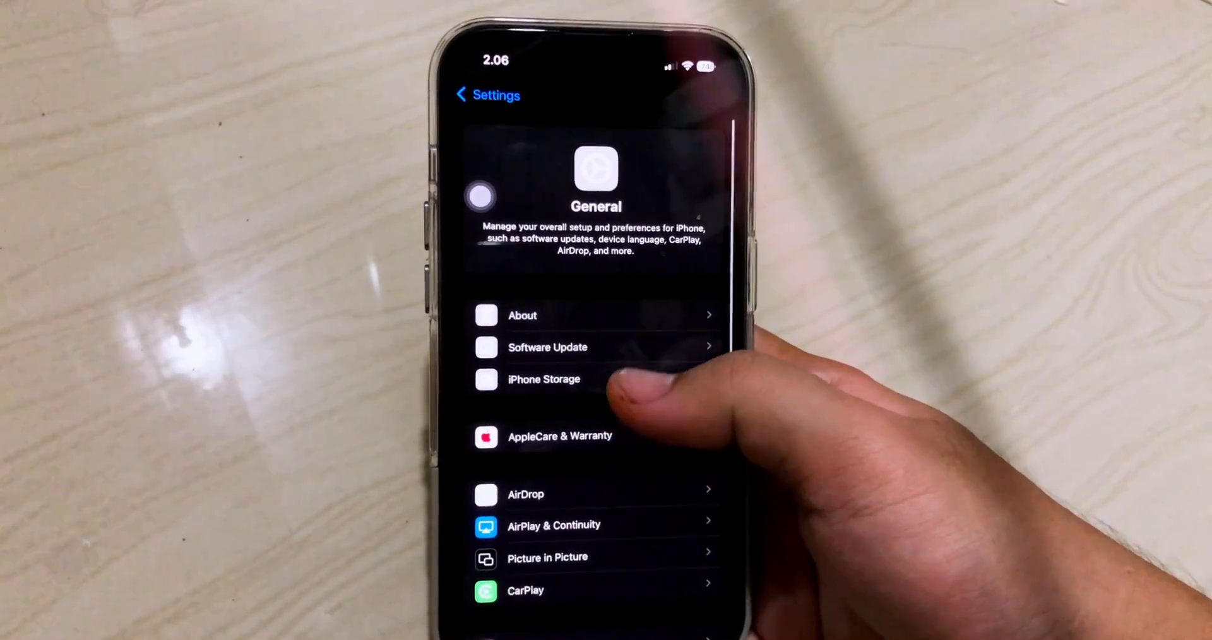
click(521, 315)
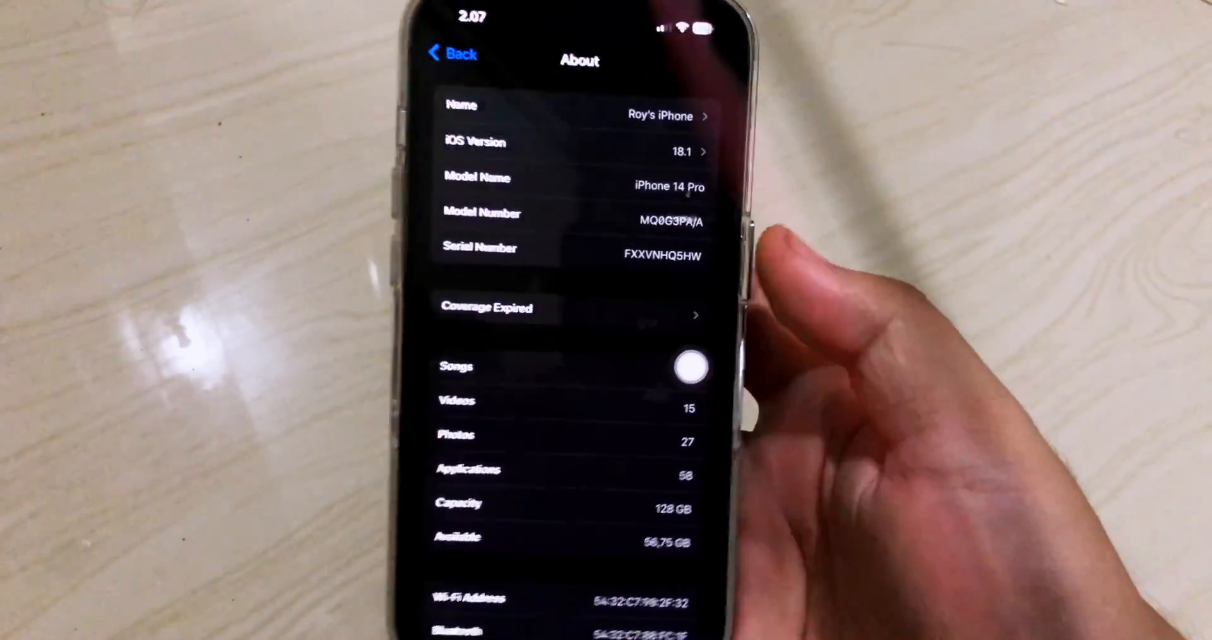
click(452, 53)
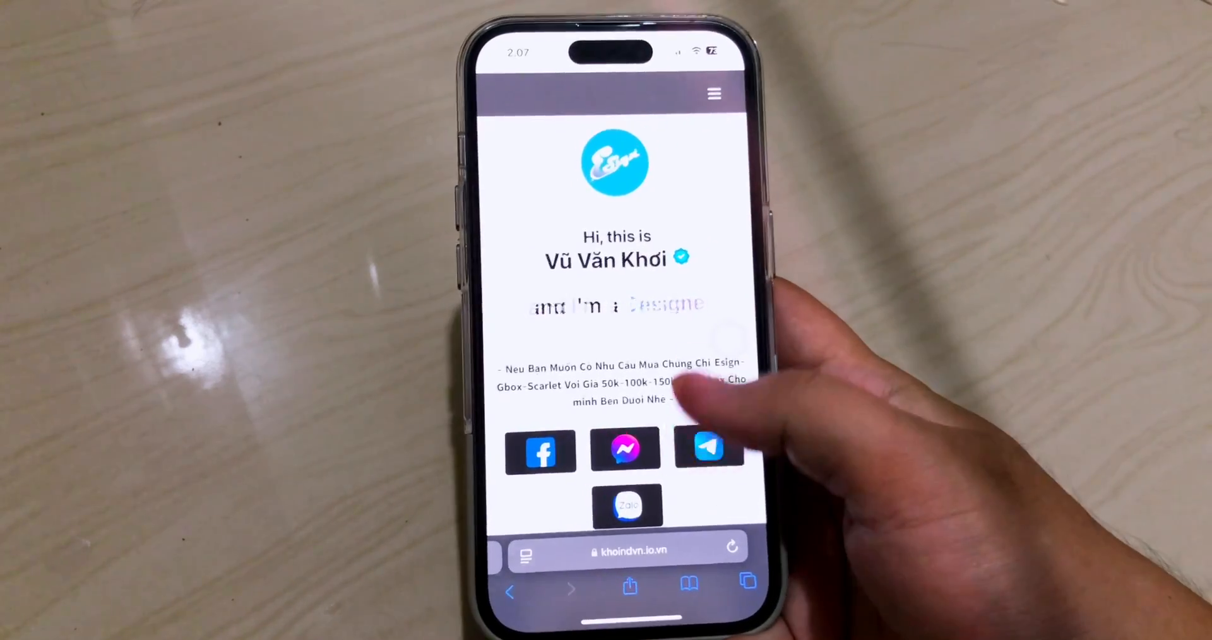
Step: Download the DNS configuration profile from the Esign site and allow it
scroll(down, 3)
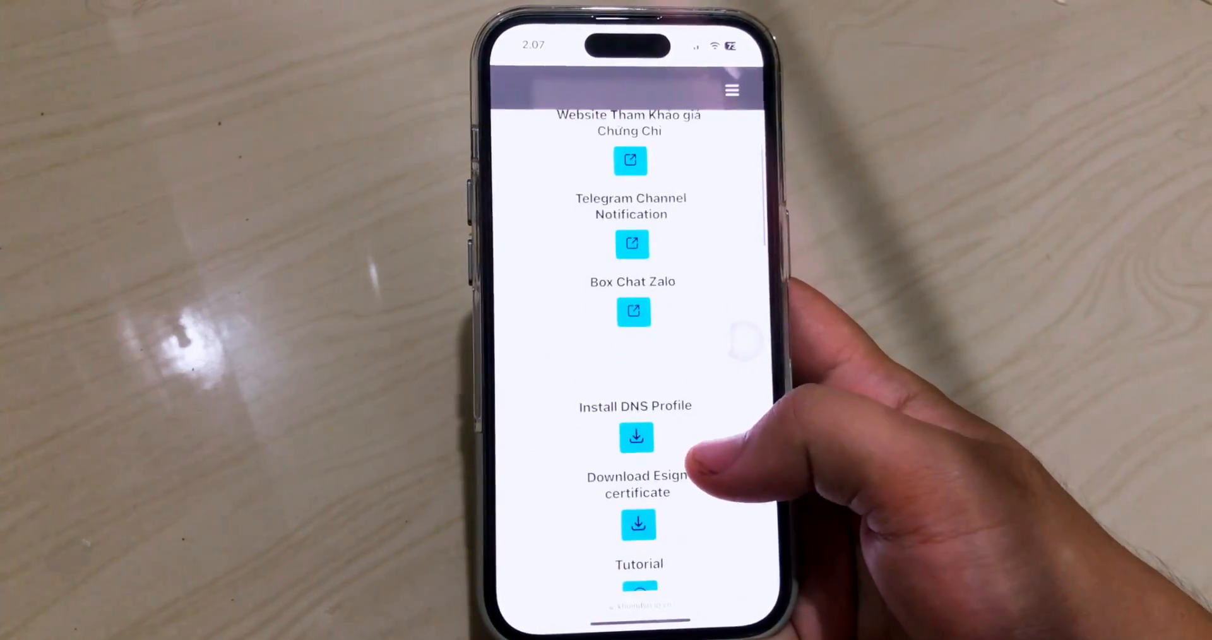
click(635, 436)
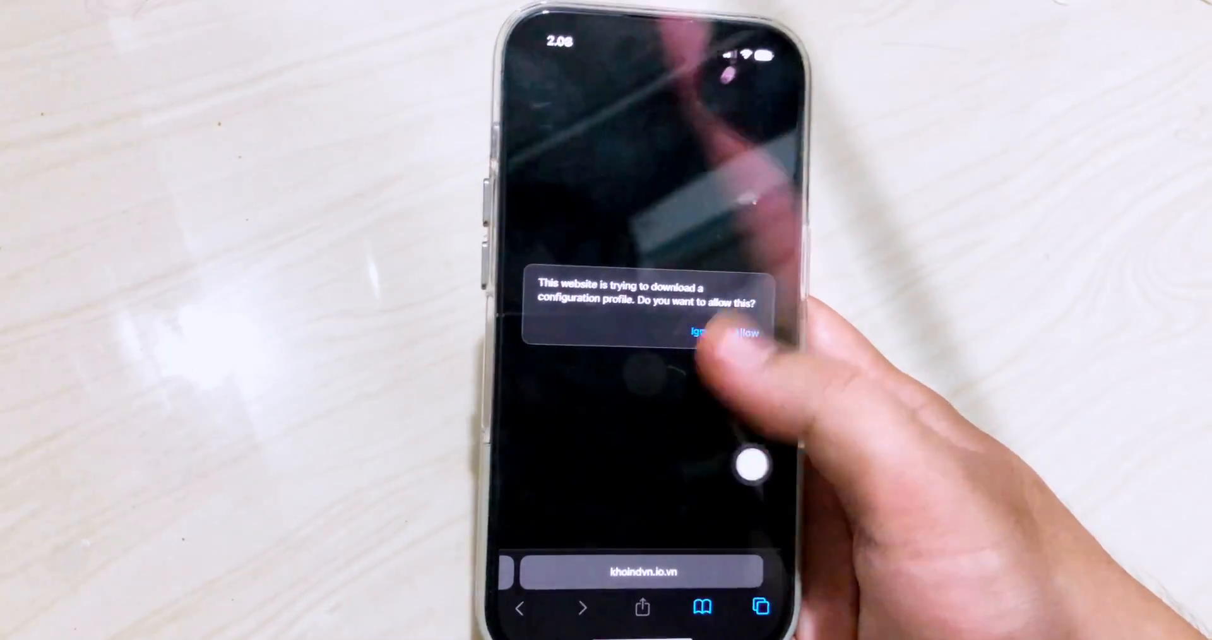
click(746, 332)
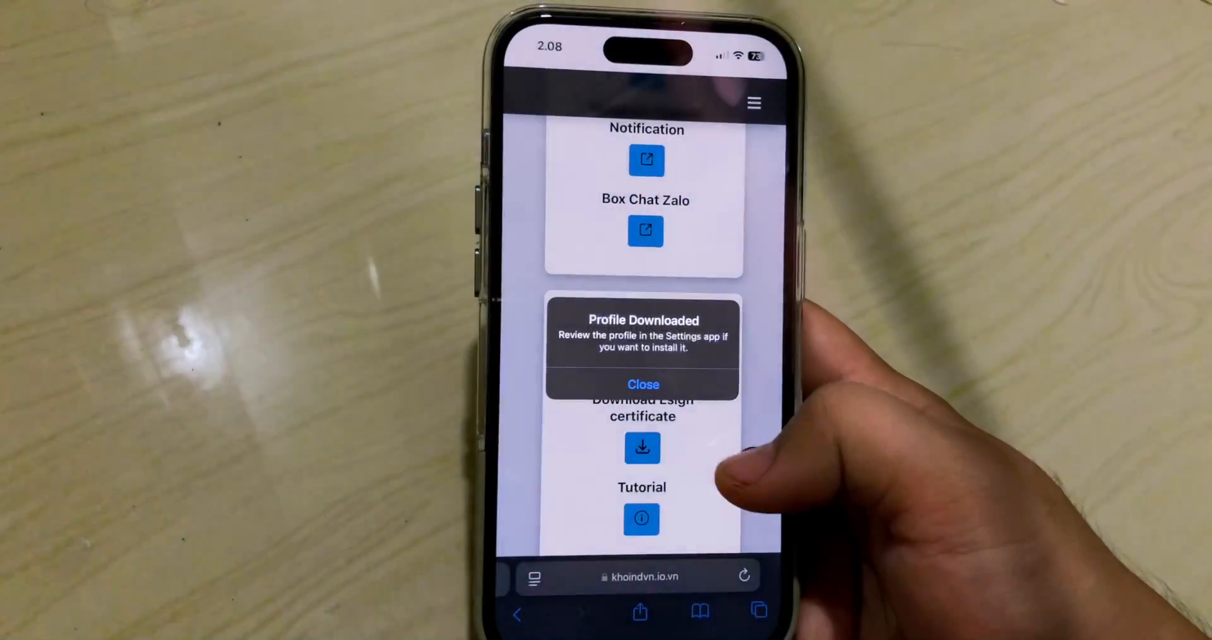
click(642, 384)
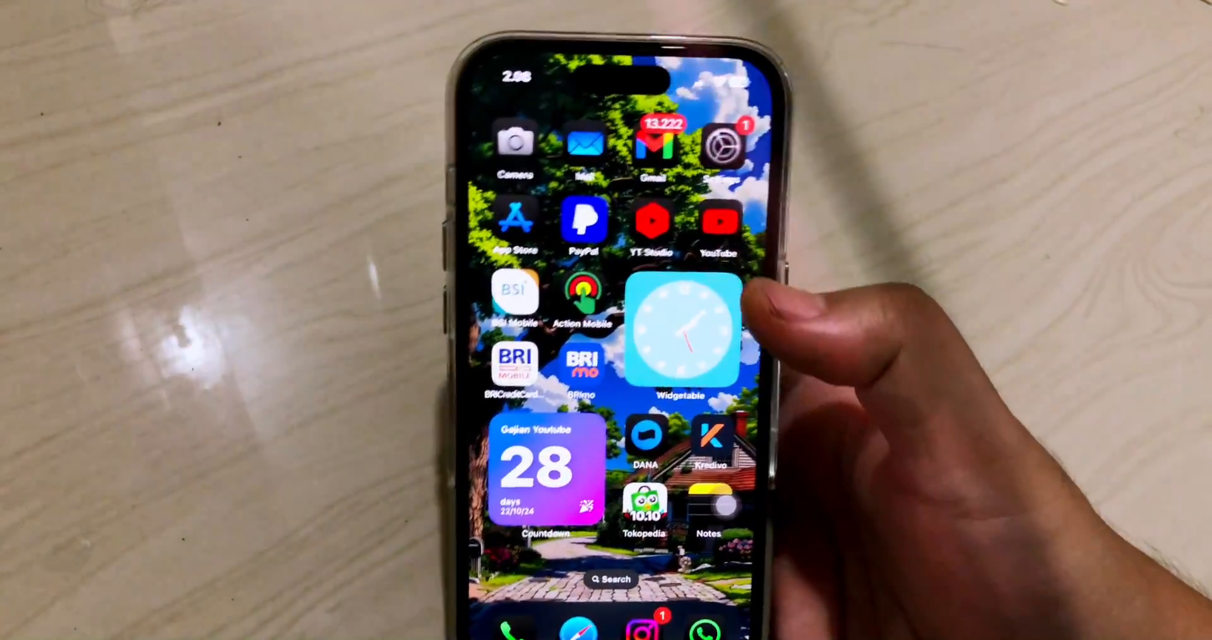
Step: Install the downloaded KhoinDNS profile from Settings and confirm it
click(720, 143)
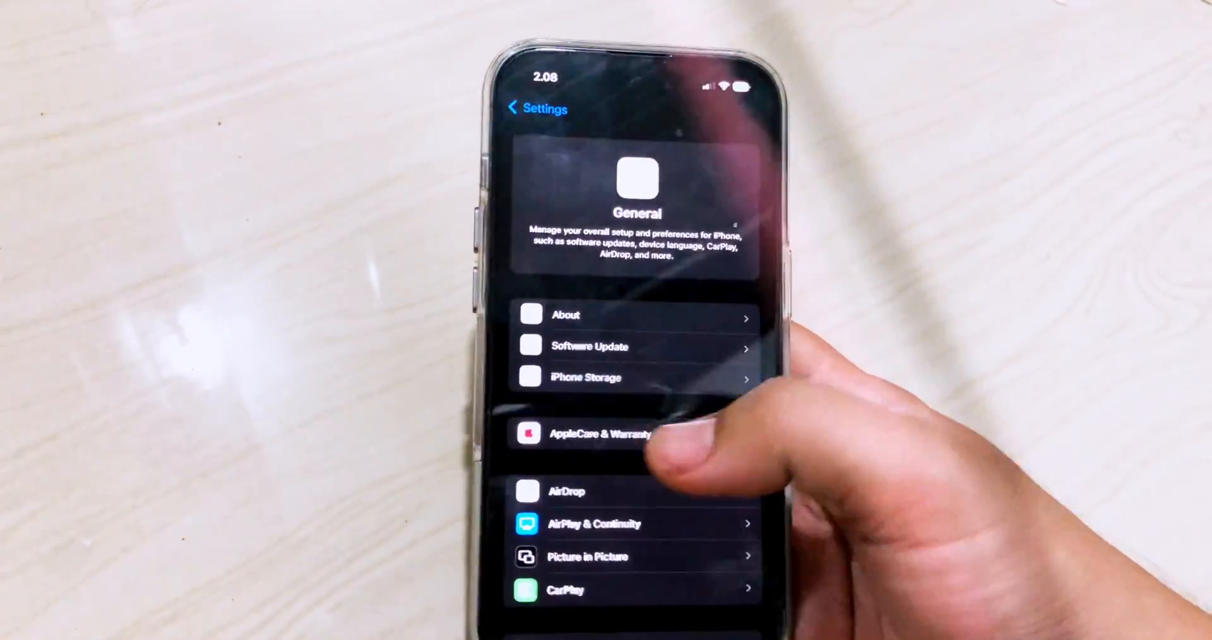
click(532, 107)
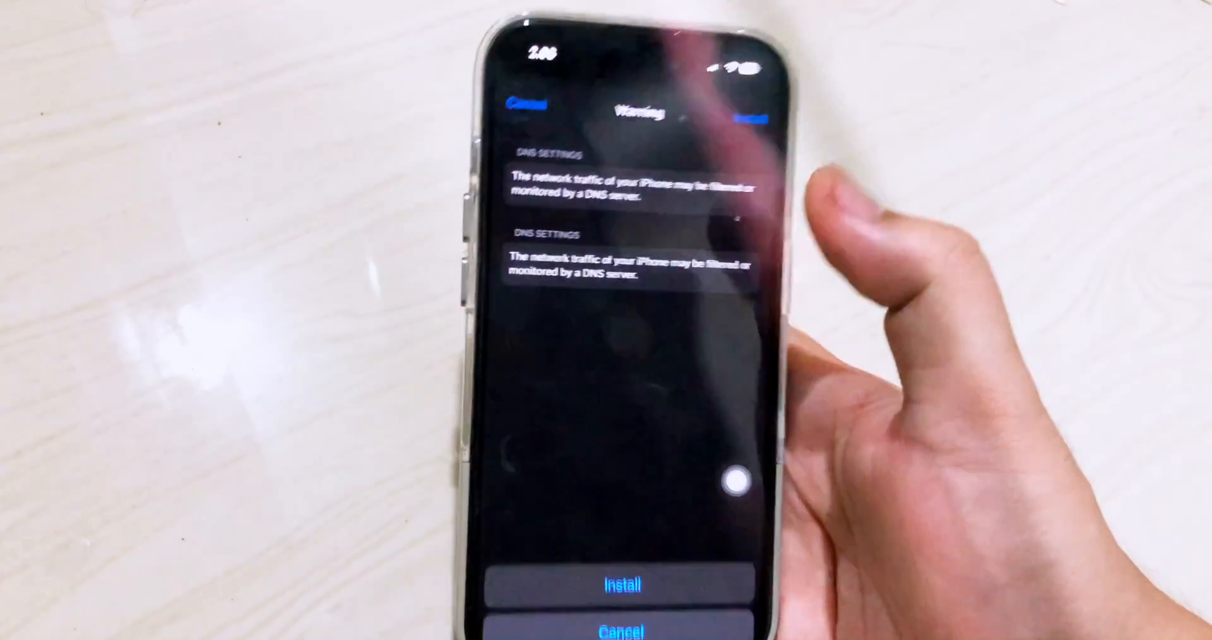
click(623, 583)
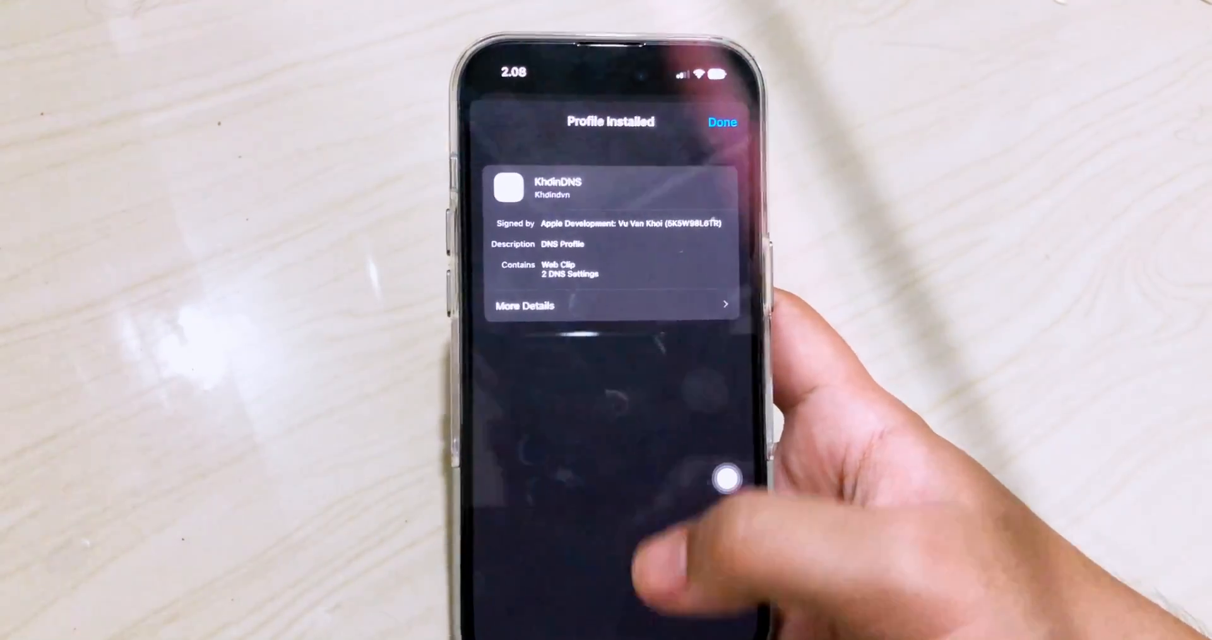
click(721, 122)
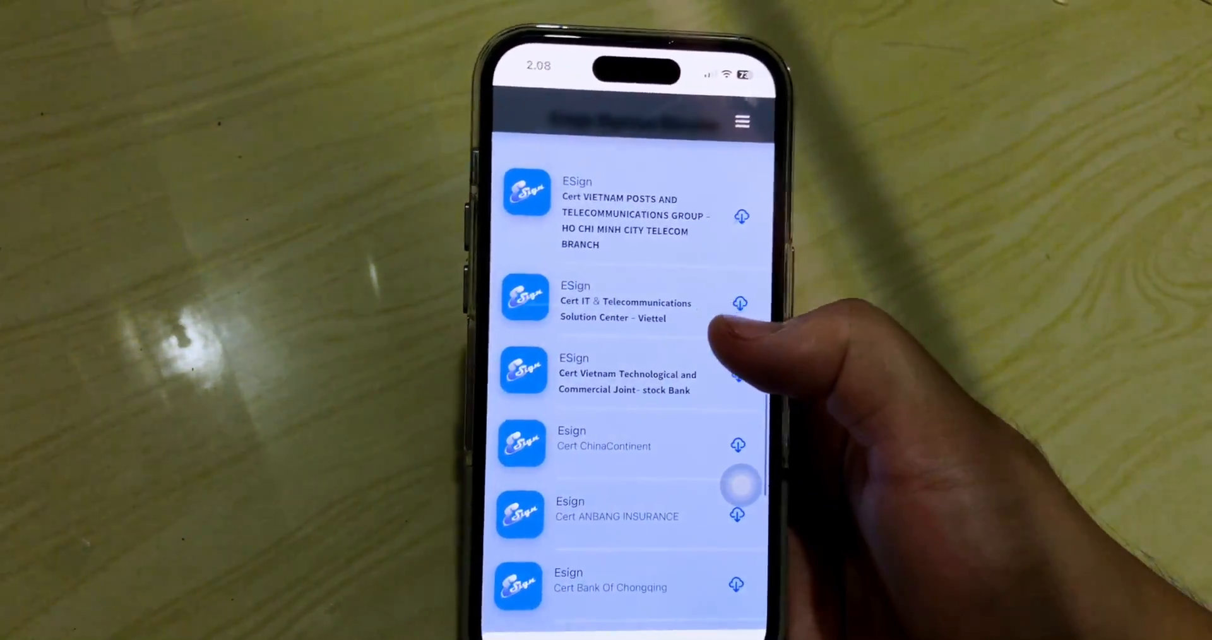
Step: Install ESign signed with the Vietnam Posts and Telecommunications certificate from the Bypass Revoke list
scroll(down, 3)
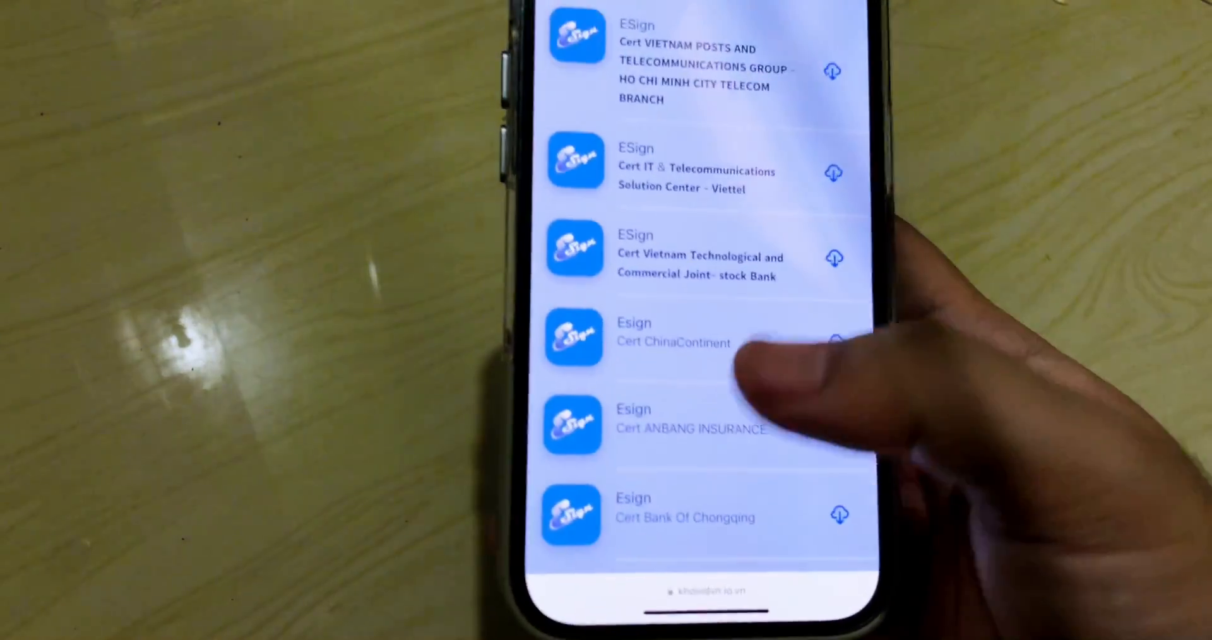
scroll(down, 3)
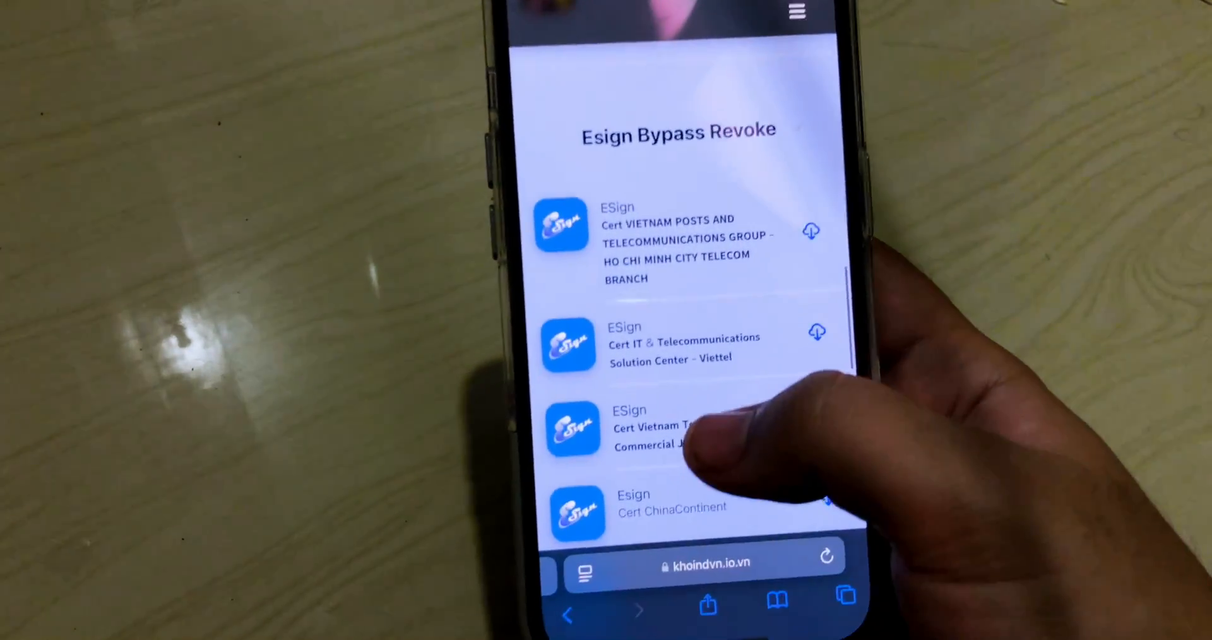
click(823, 430)
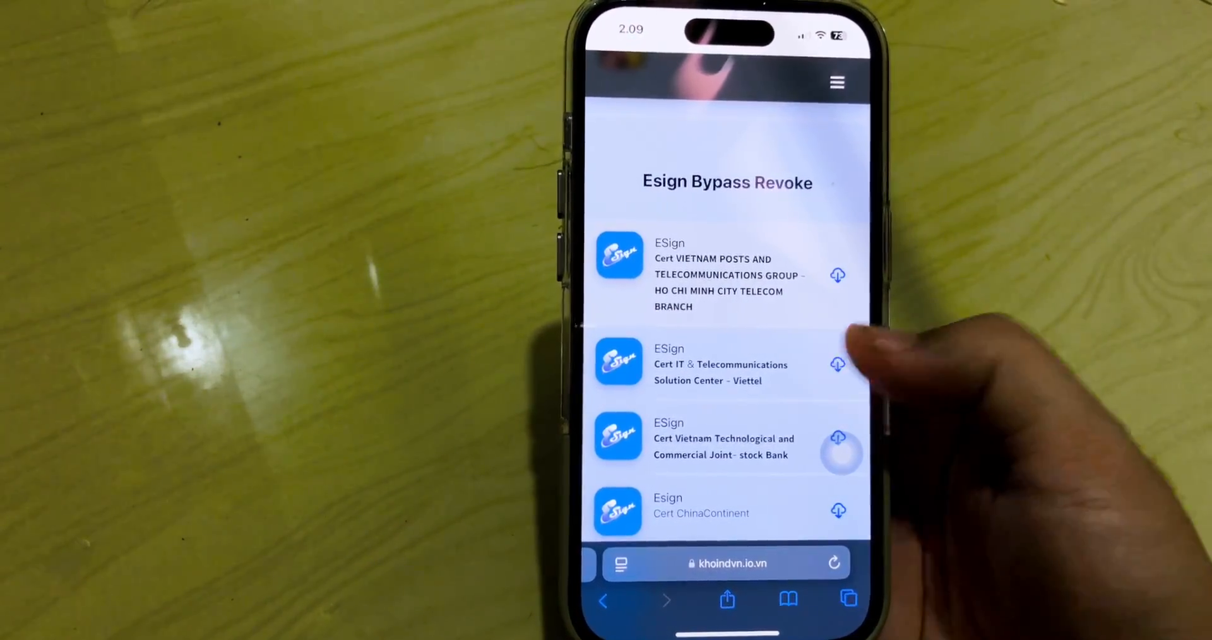
click(837, 363)
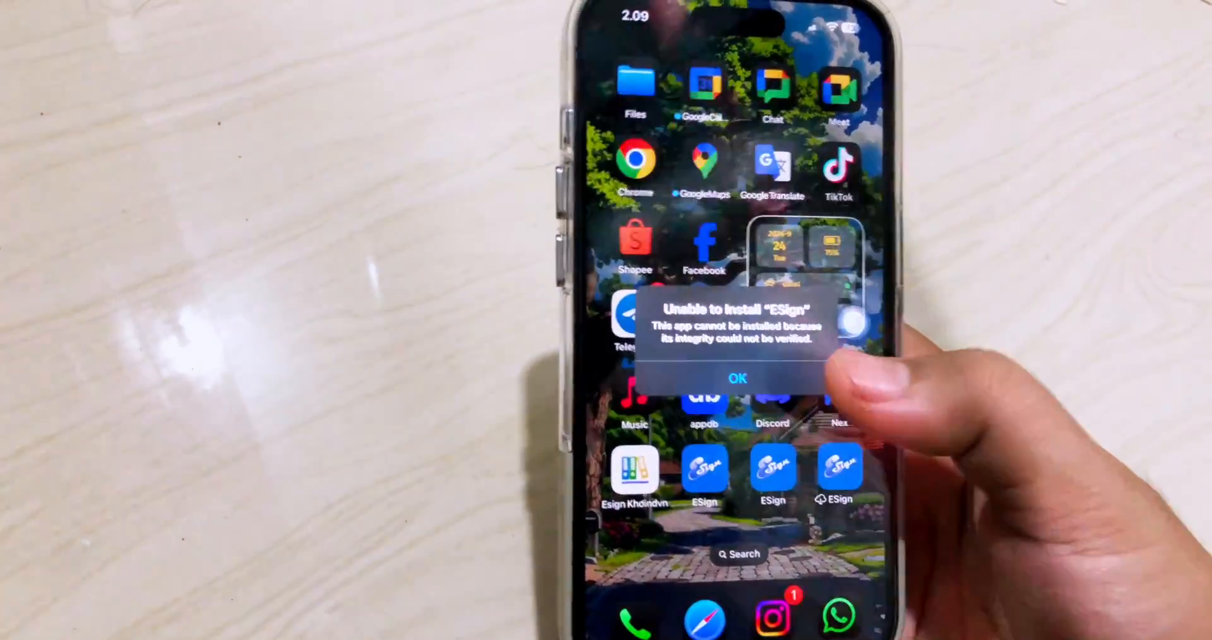
Step: Dismiss the 'Unable to Install ESign' alert and try launching the installed ESign icon
click(735, 378)
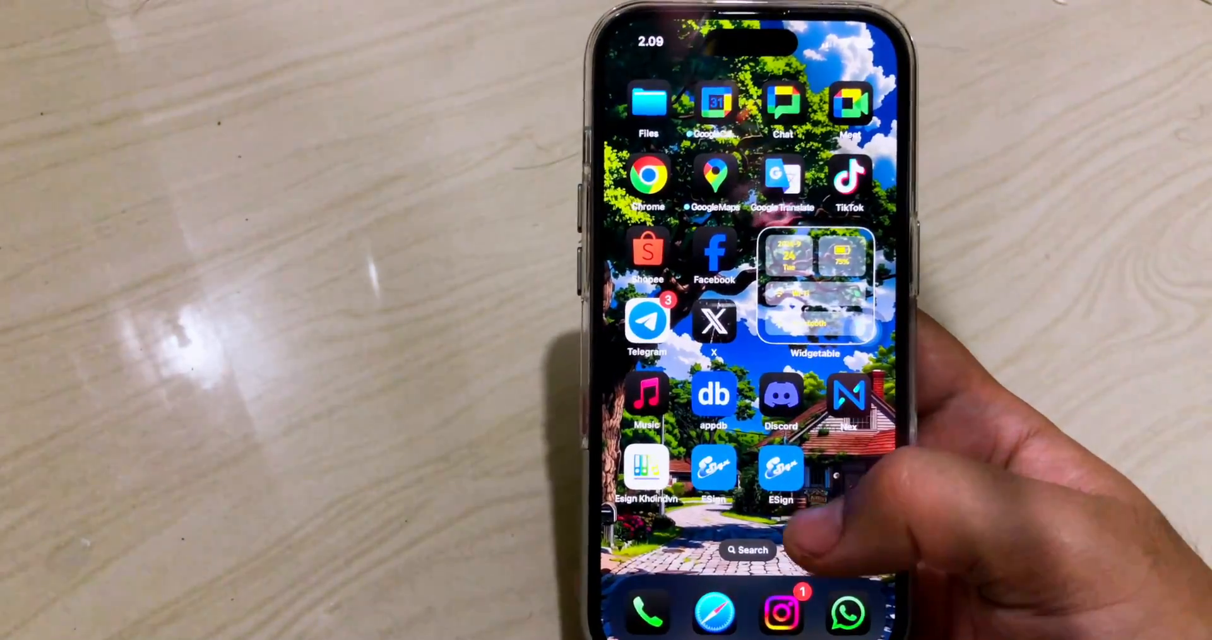
click(780, 467)
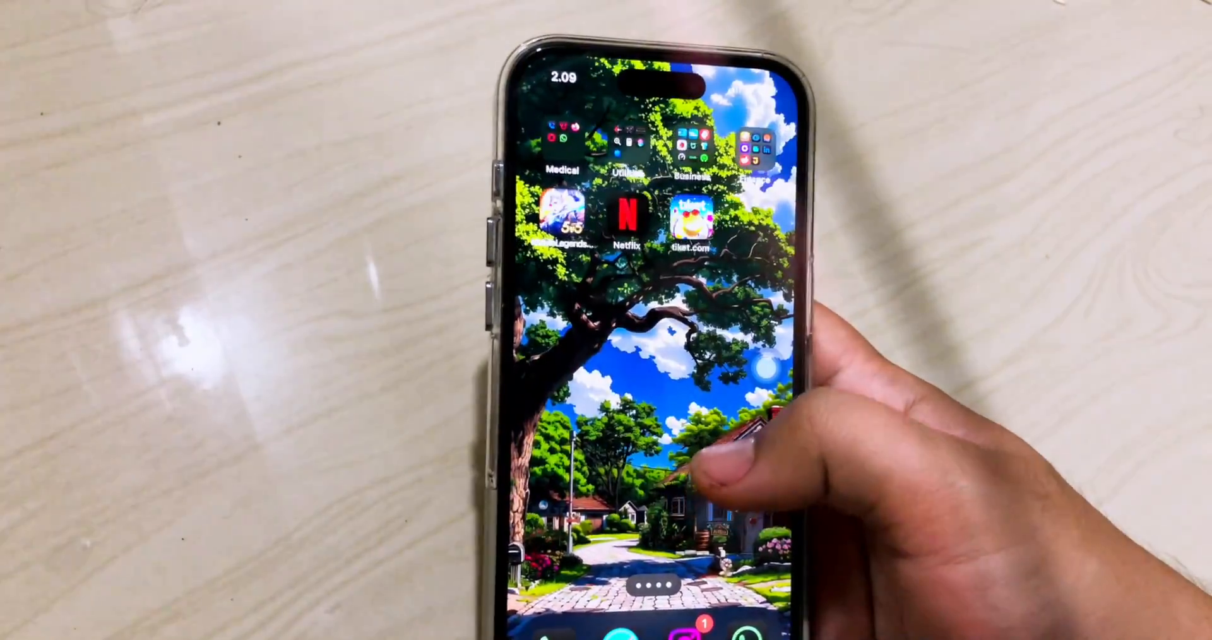
Step: Trust the Vietnam Posts enterprise developer under VPN & Device Management
scroll(left, 3)
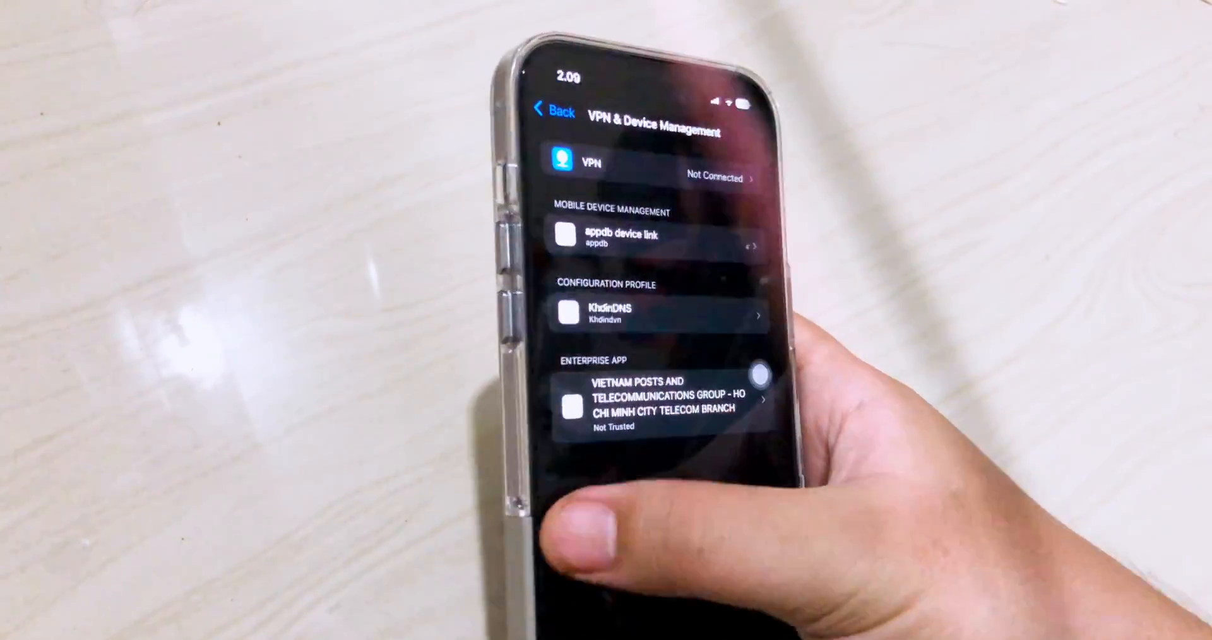
click(556, 111)
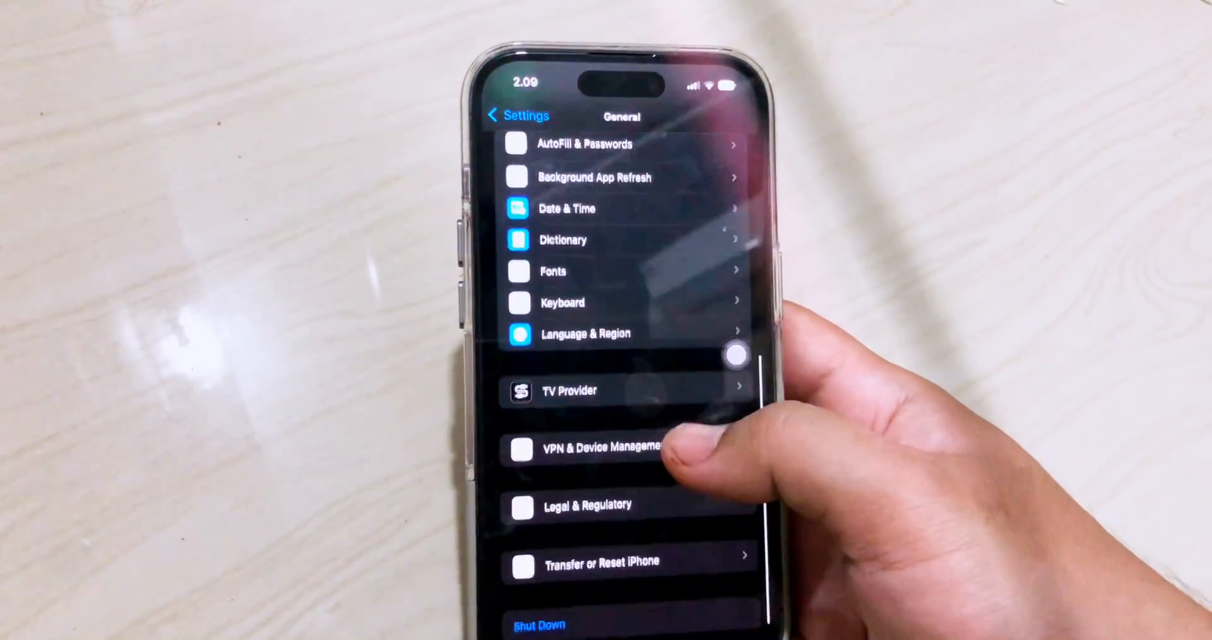
click(597, 448)
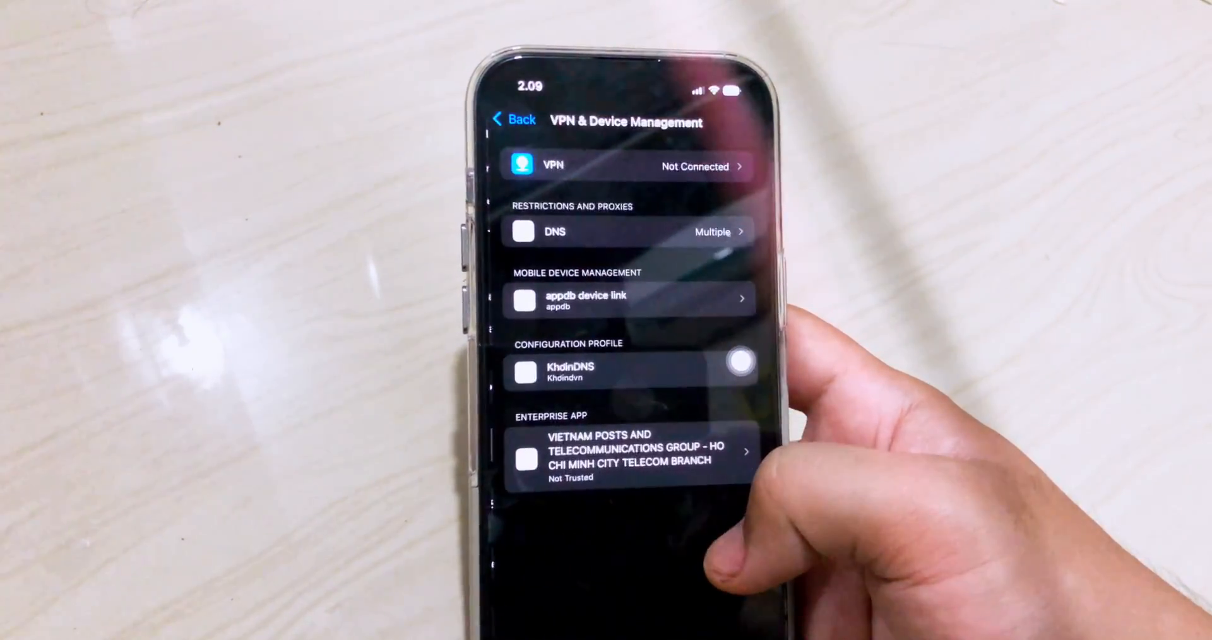
click(629, 456)
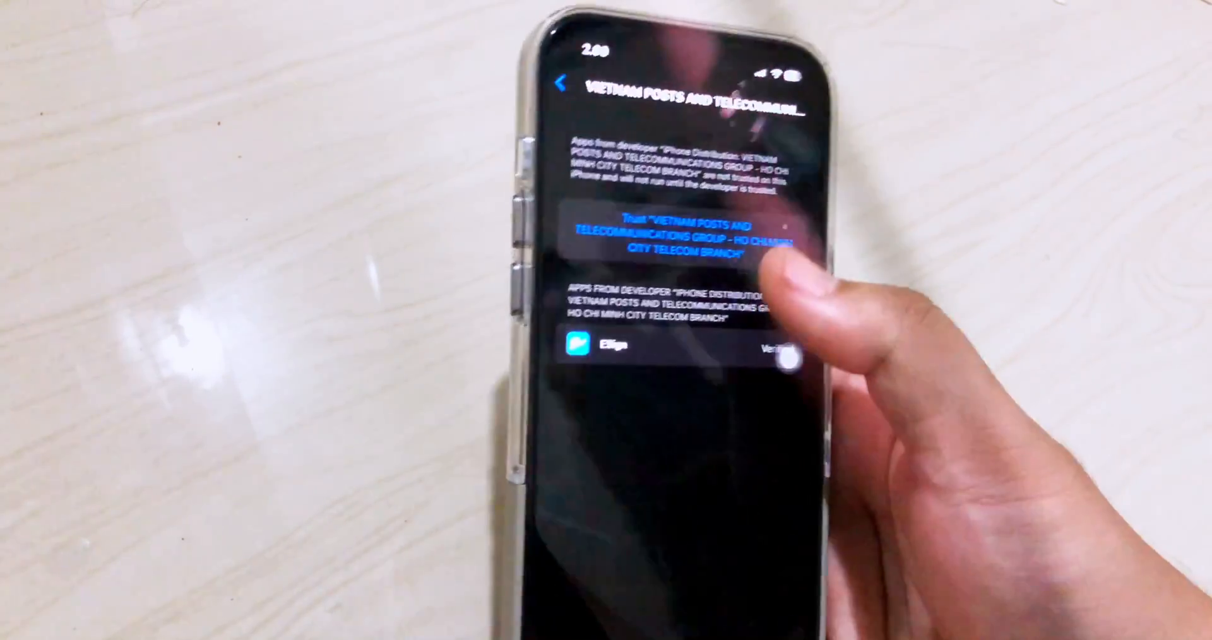
click(653, 239)
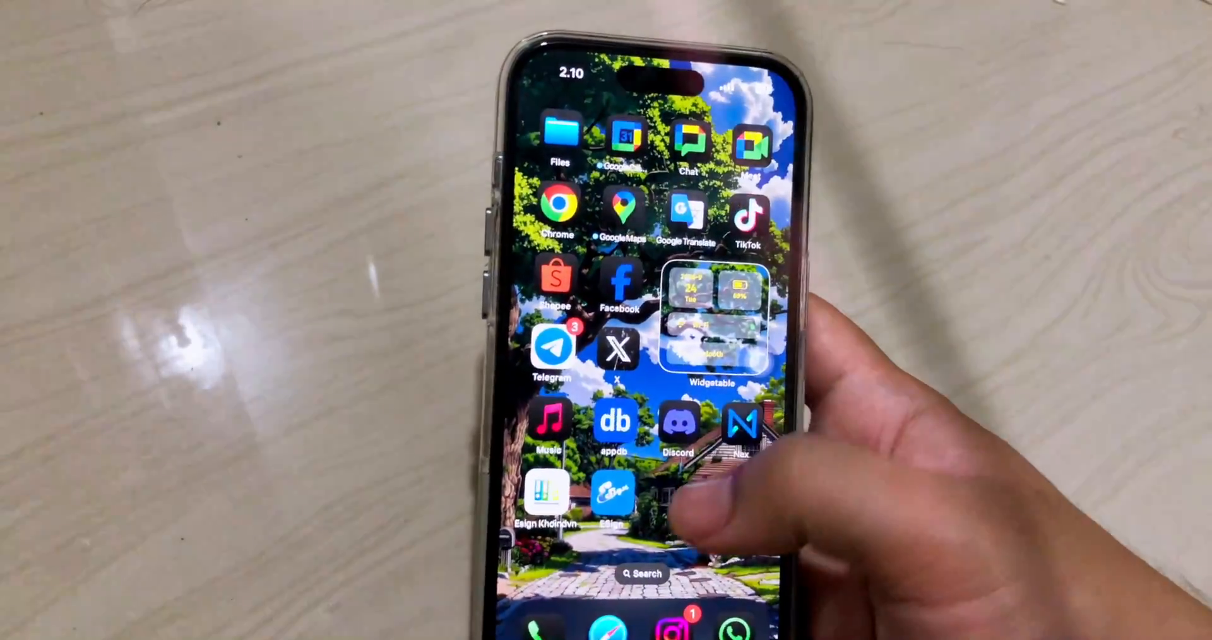
Step: Launch ESign and accept its disclaimer and service agreement to reach File List
click(612, 491)
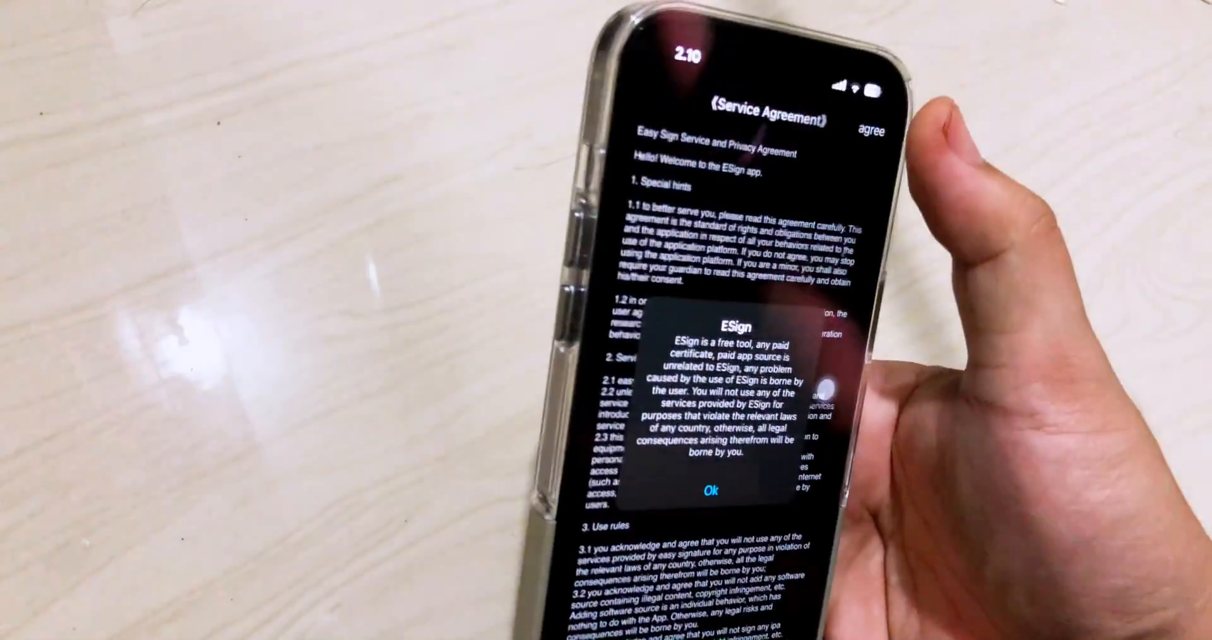
click(689, 490)
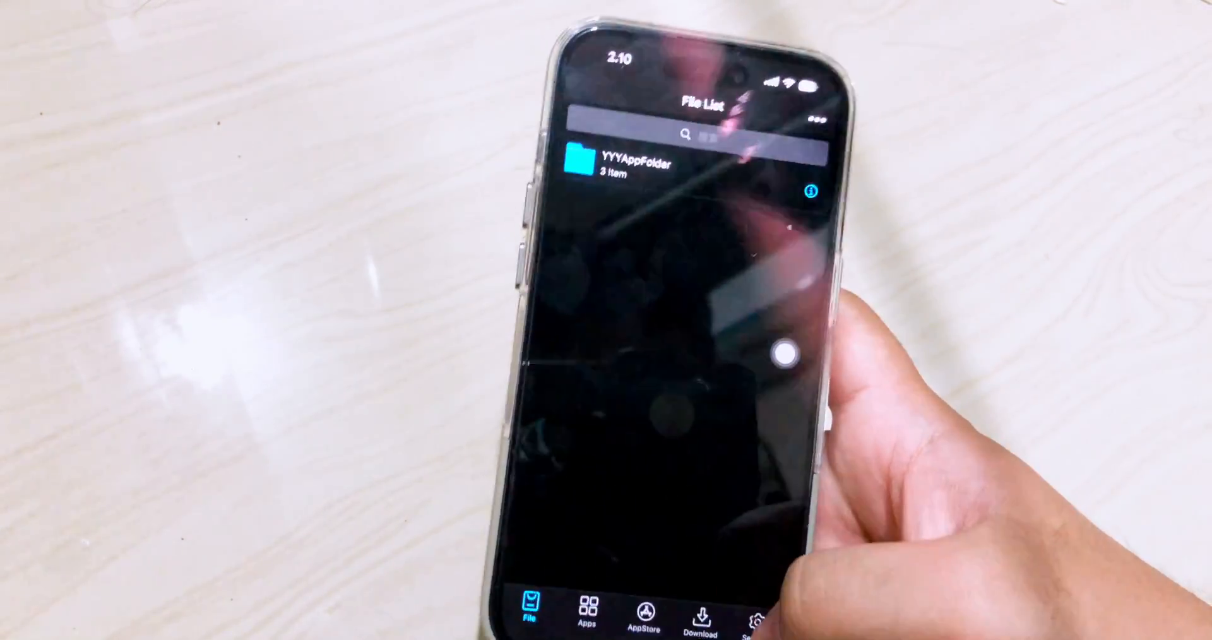
click(759, 618)
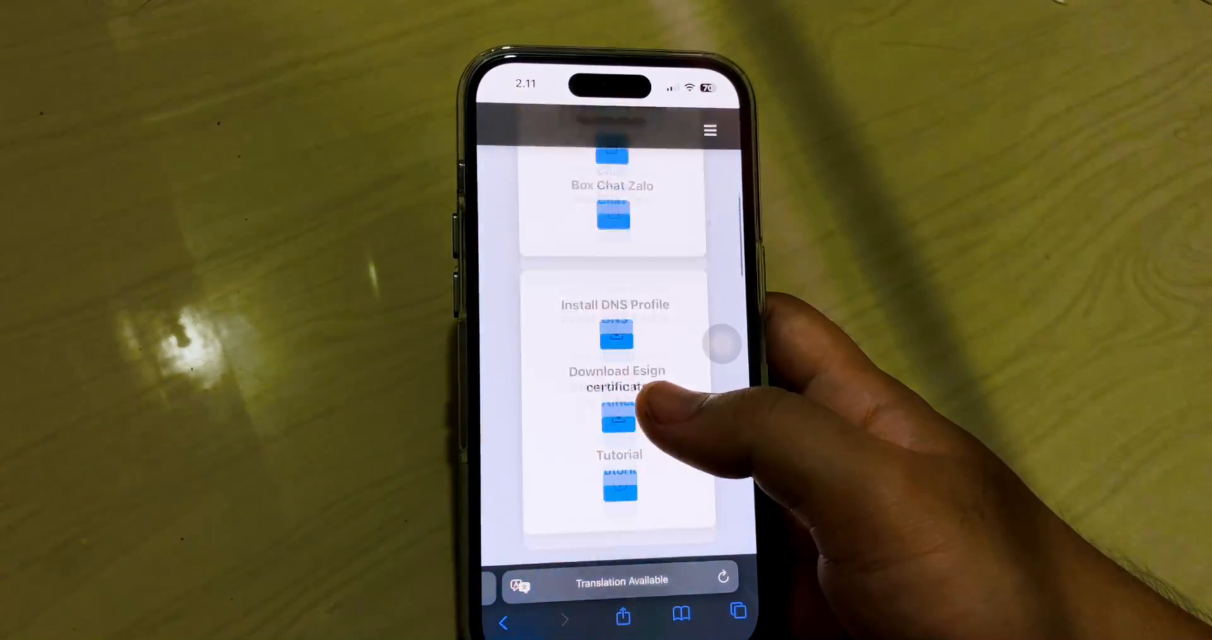
Step: Download the Esign-Certs.zip archive from the certificate website
scroll(down, 3)
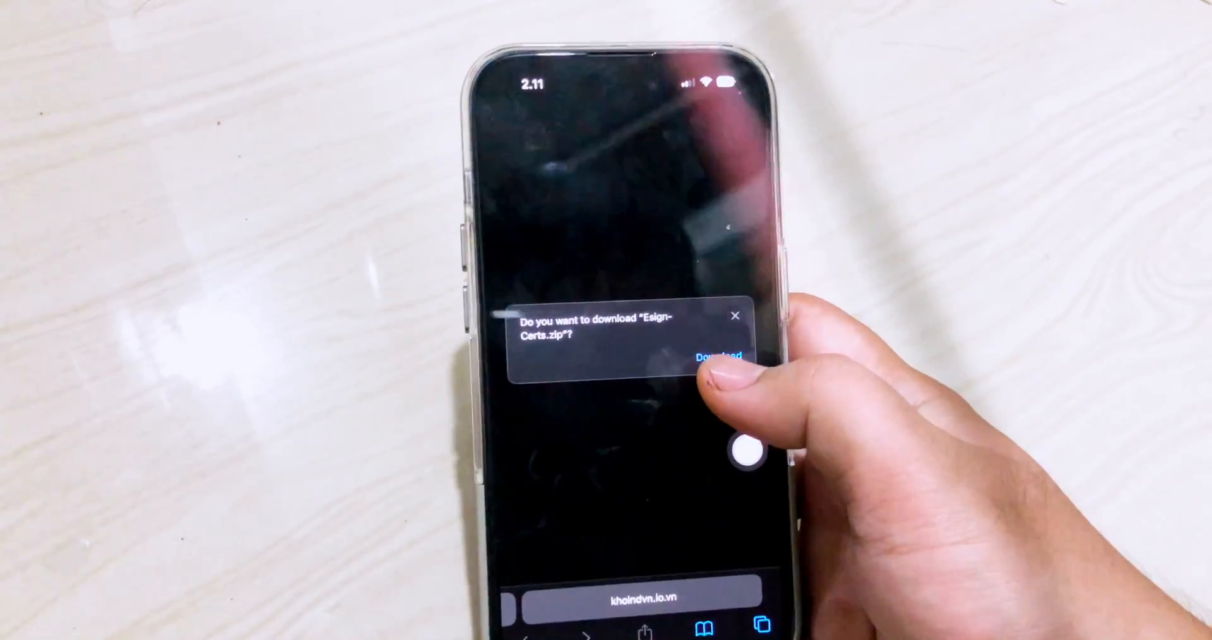
click(715, 356)
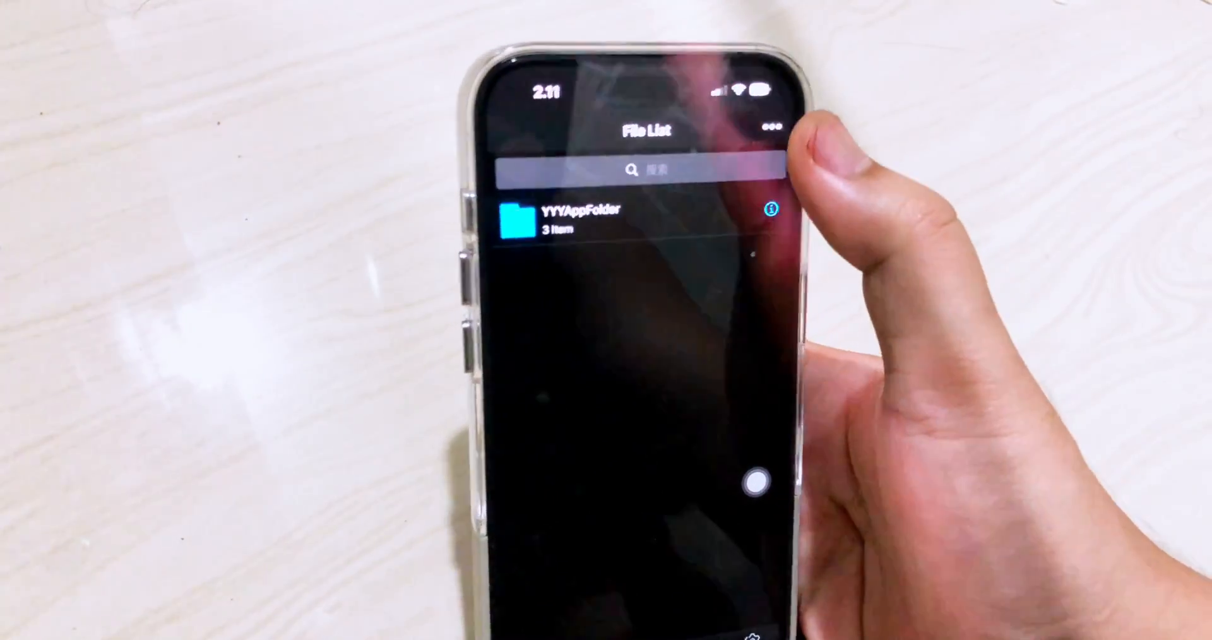
Step: Import Esign-Certs.zip into ESign's file list from On My iPhone > Downloads
click(770, 123)
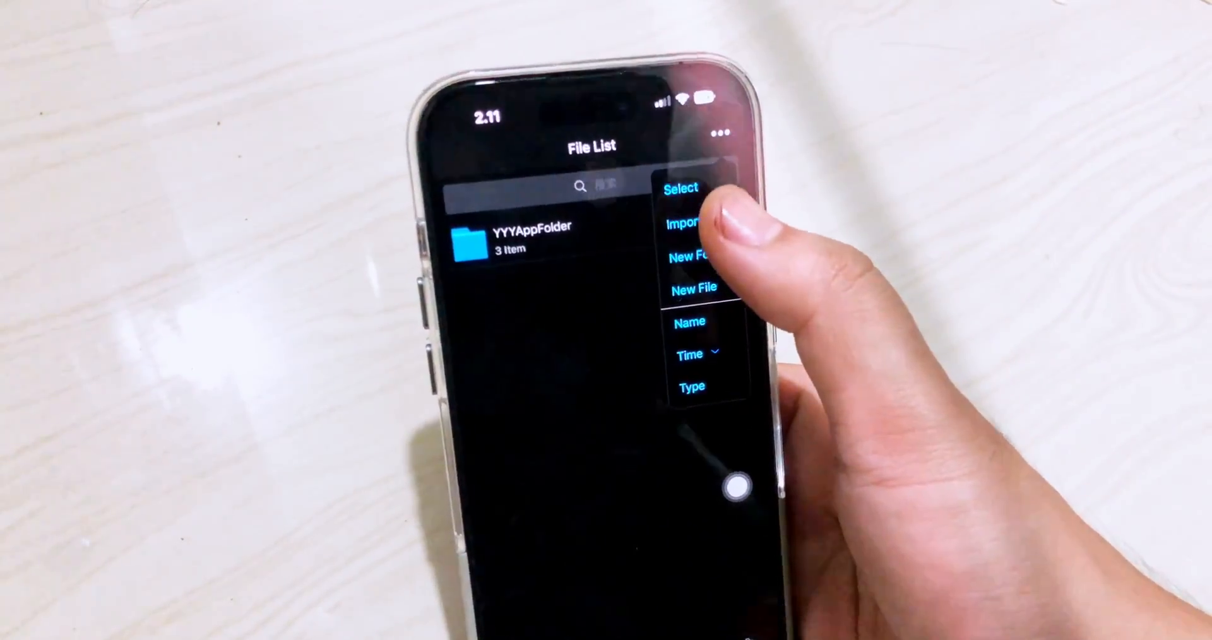
click(682, 224)
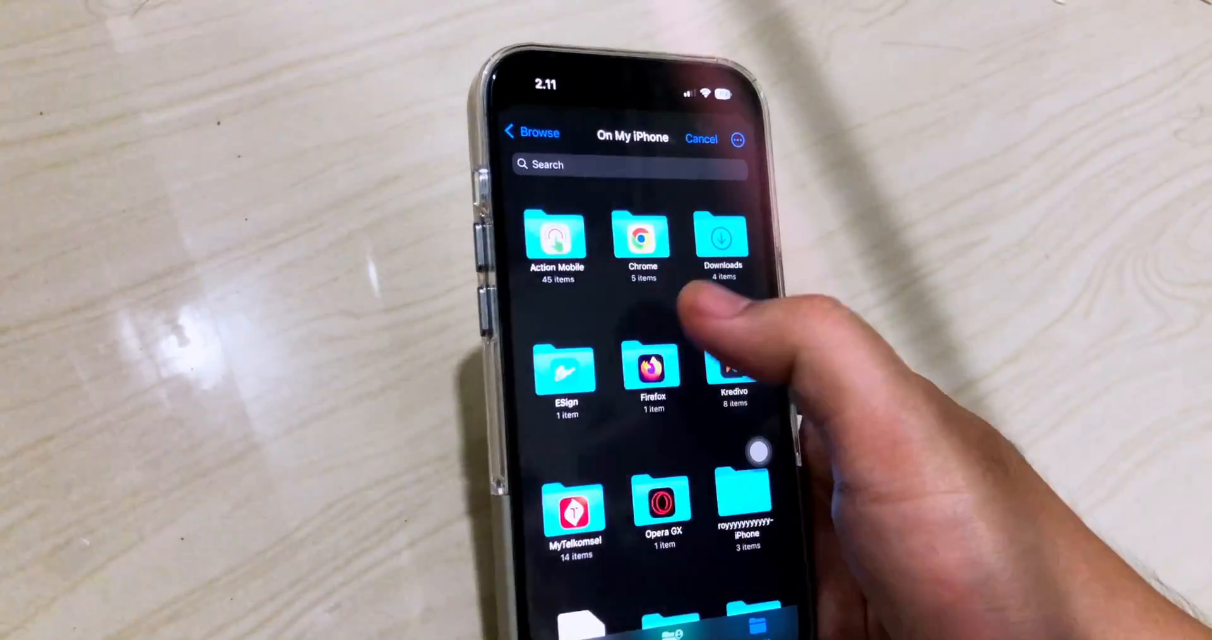
click(719, 240)
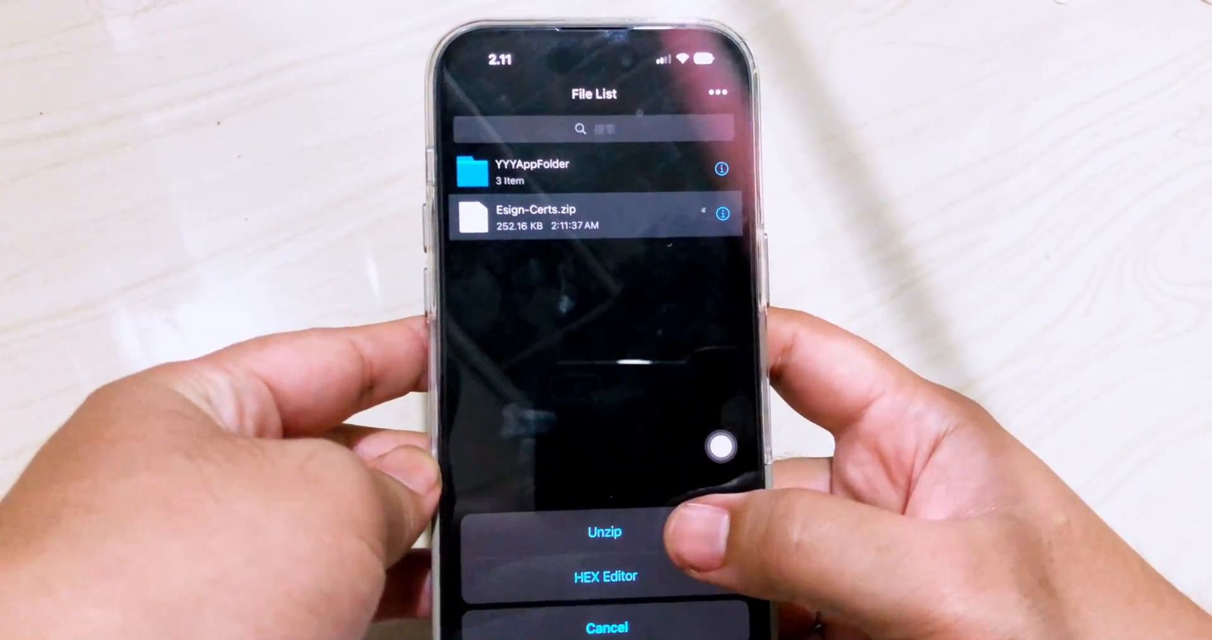
Step: Unzip Esign-Certs.zip, import the VIETNAM POSTS certificate into certificate management, and return to the file list
click(605, 532)
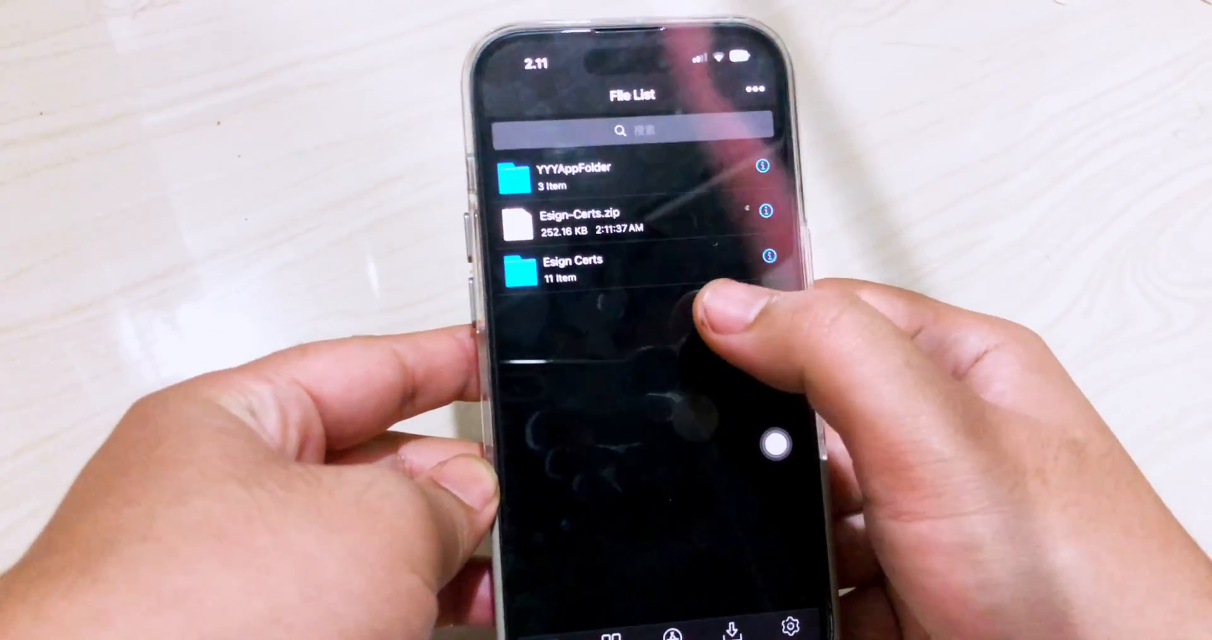
click(572, 266)
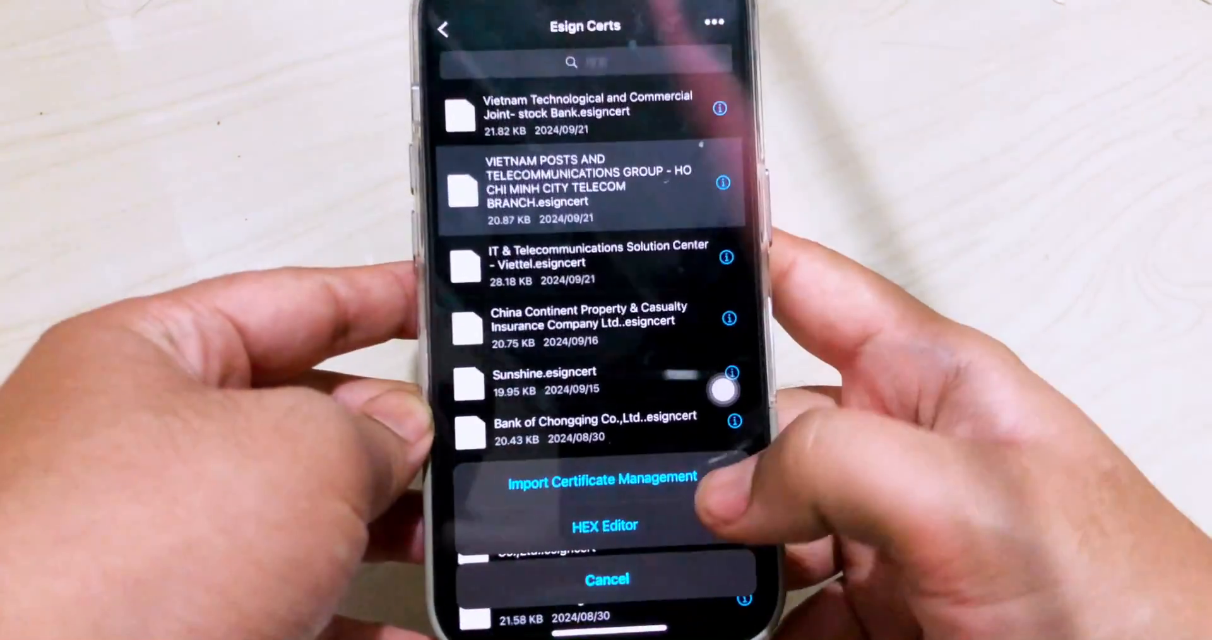
click(600, 479)
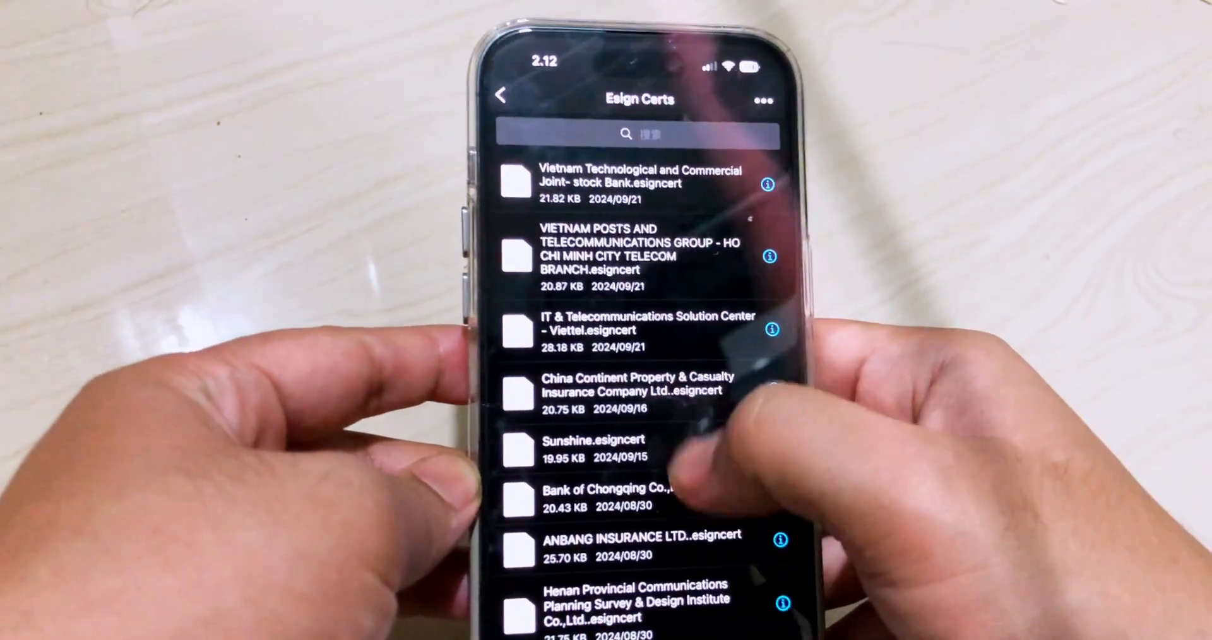
click(501, 94)
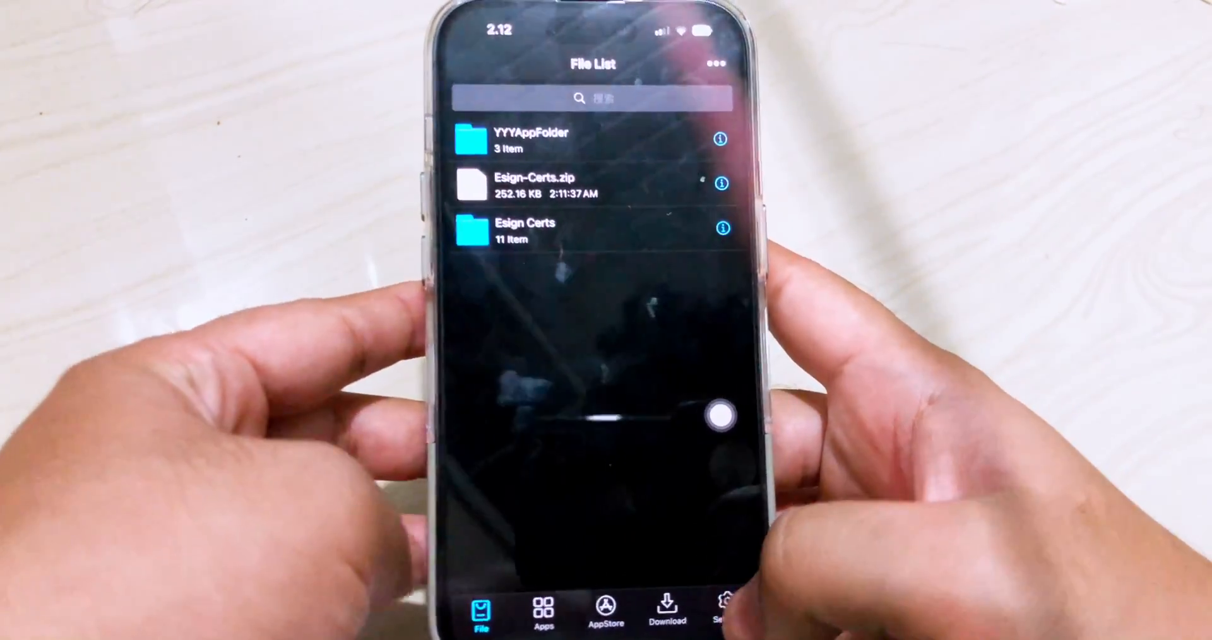
click(718, 611)
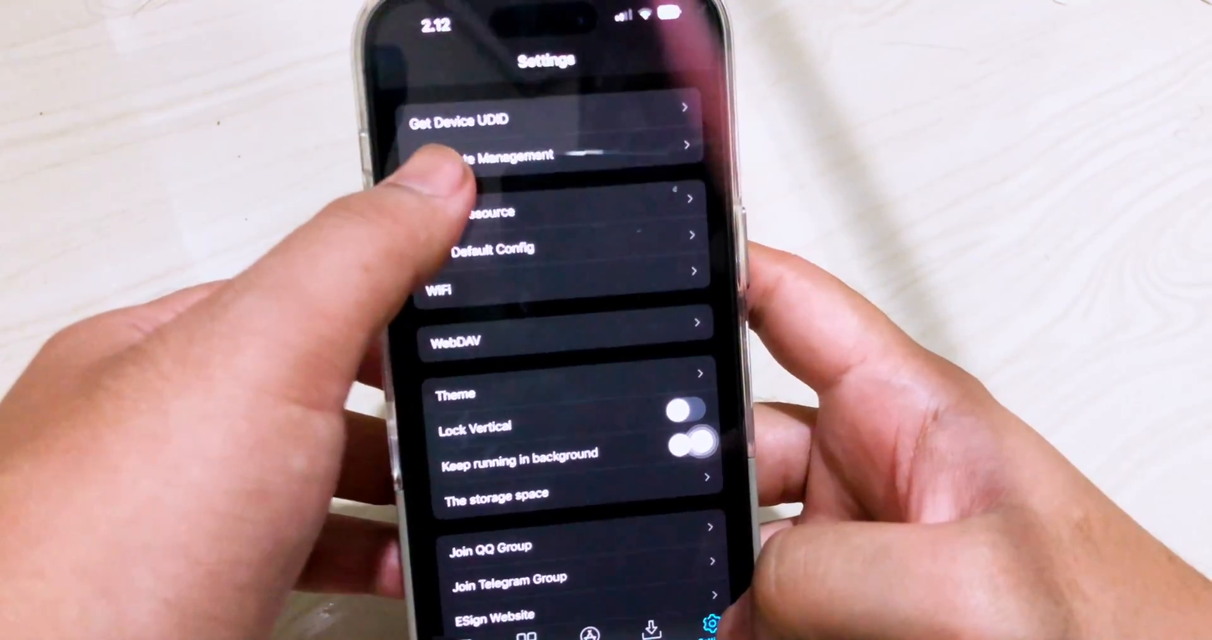
click(487, 154)
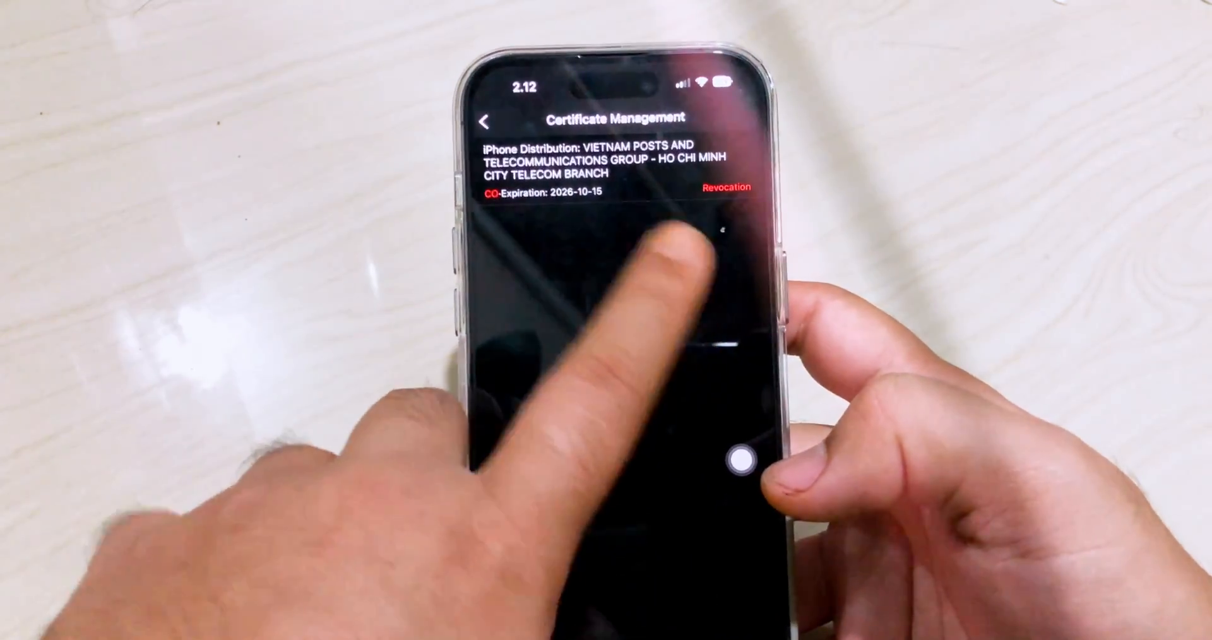
click(485, 121)
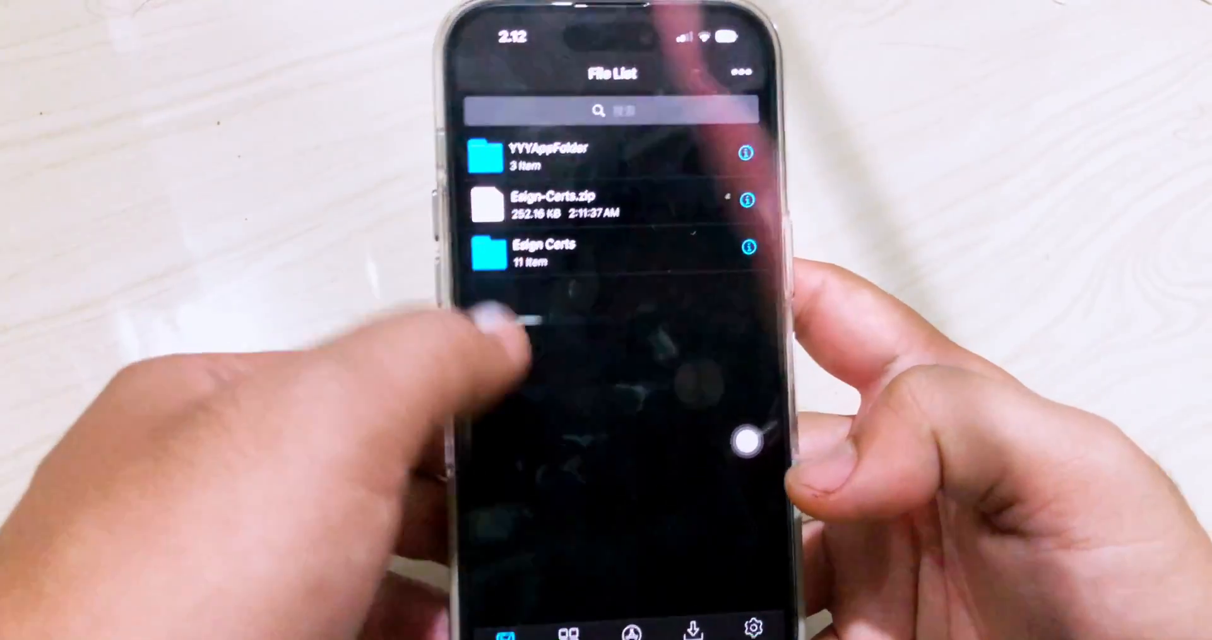
Step: Import PrefsChanger.ipa from iCloud Drive into ESign's app library
click(740, 71)
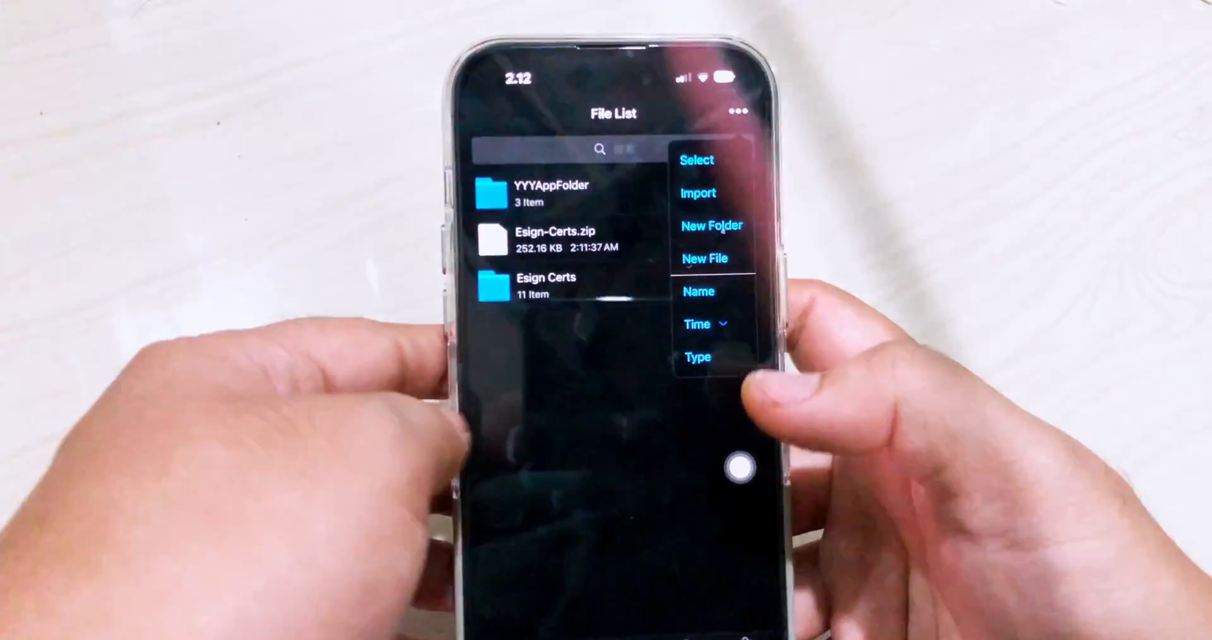
click(698, 191)
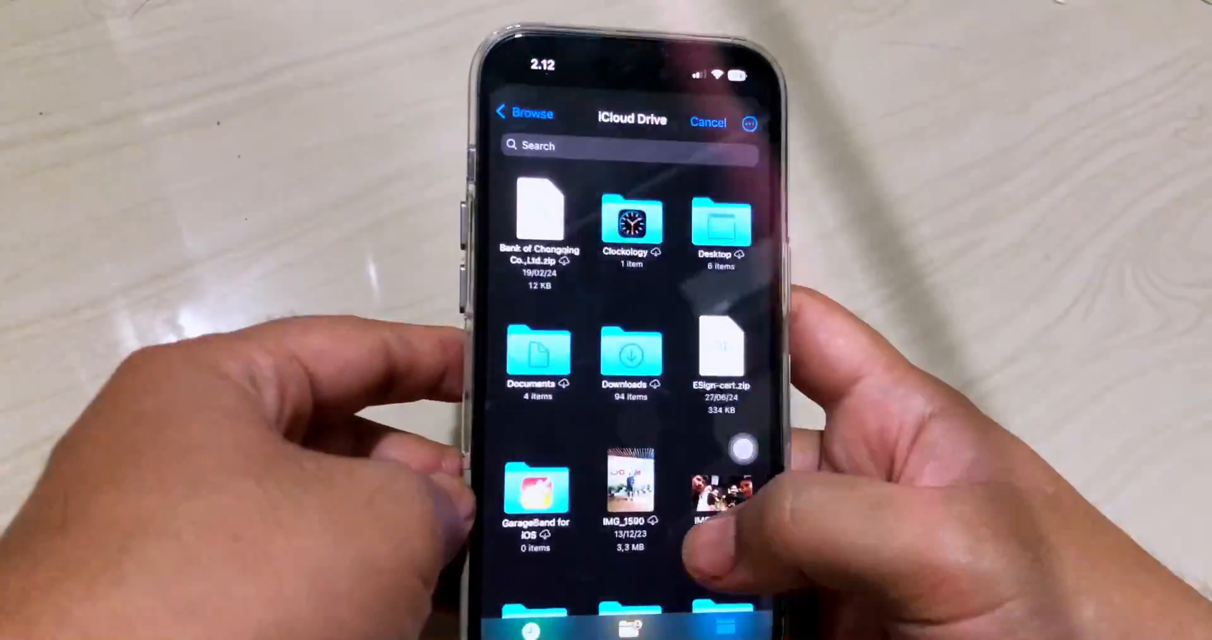
click(629, 356)
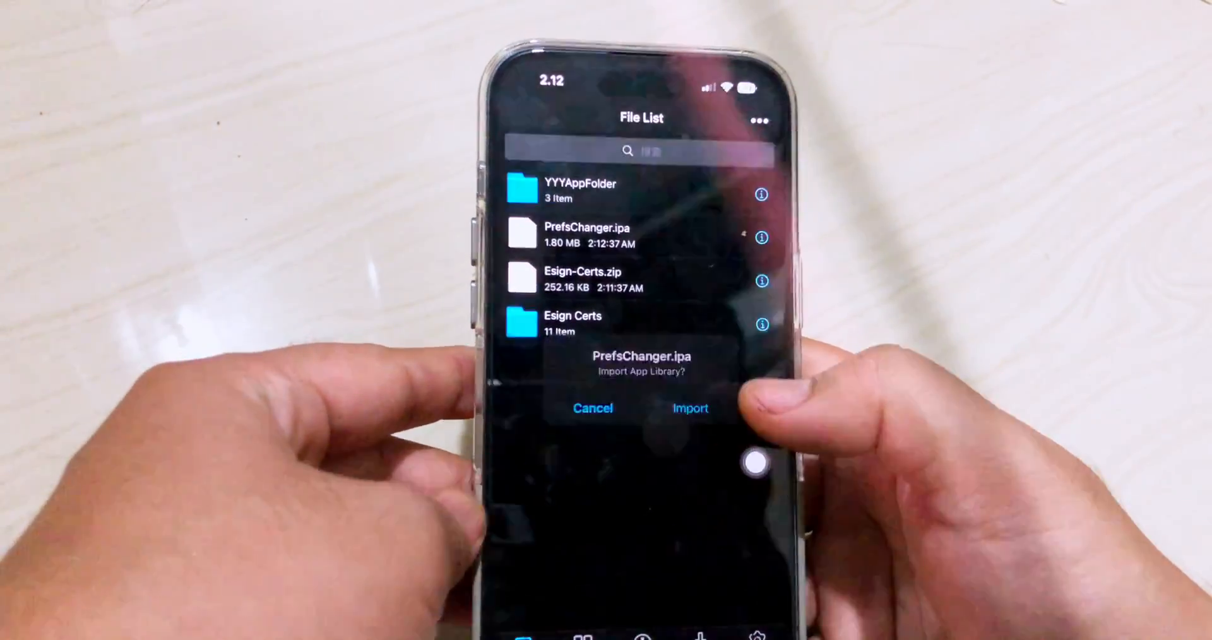
click(688, 407)
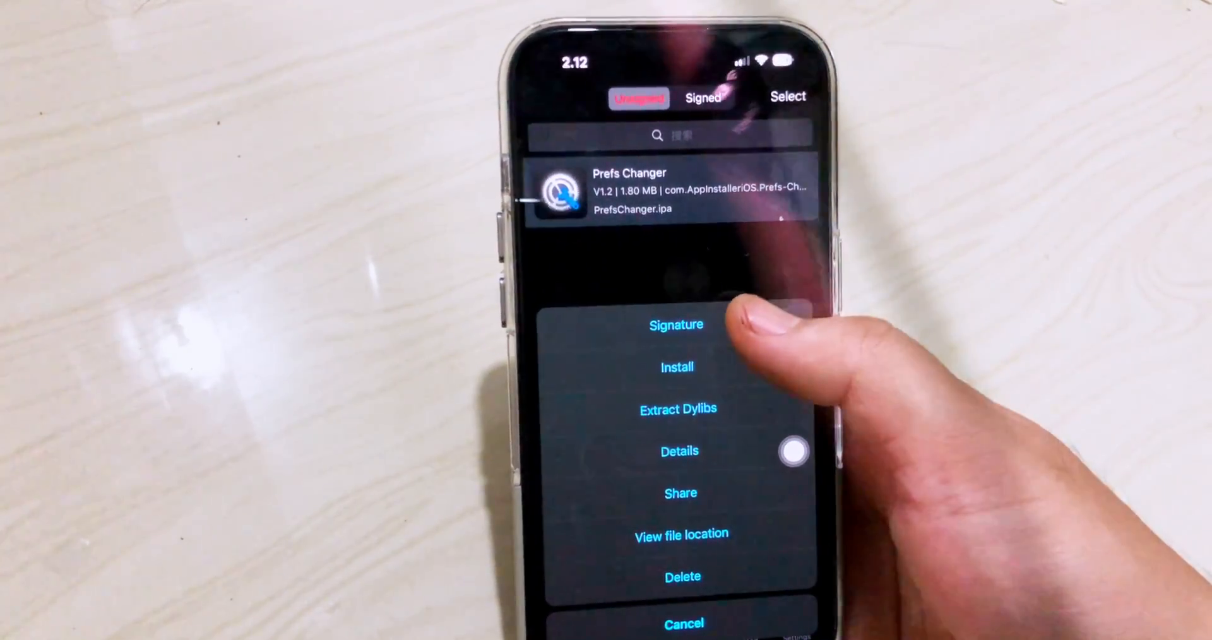
Step: Sign Prefs Changer with the imported certificate and confirm its installation on the iPhone
click(675, 324)
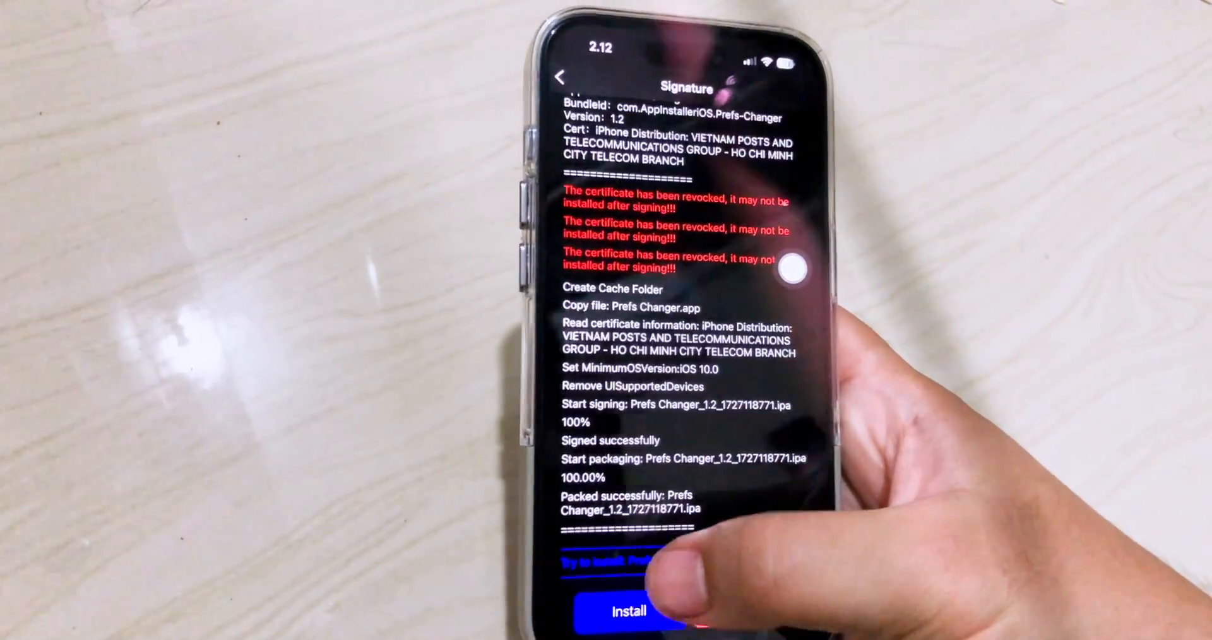
click(627, 611)
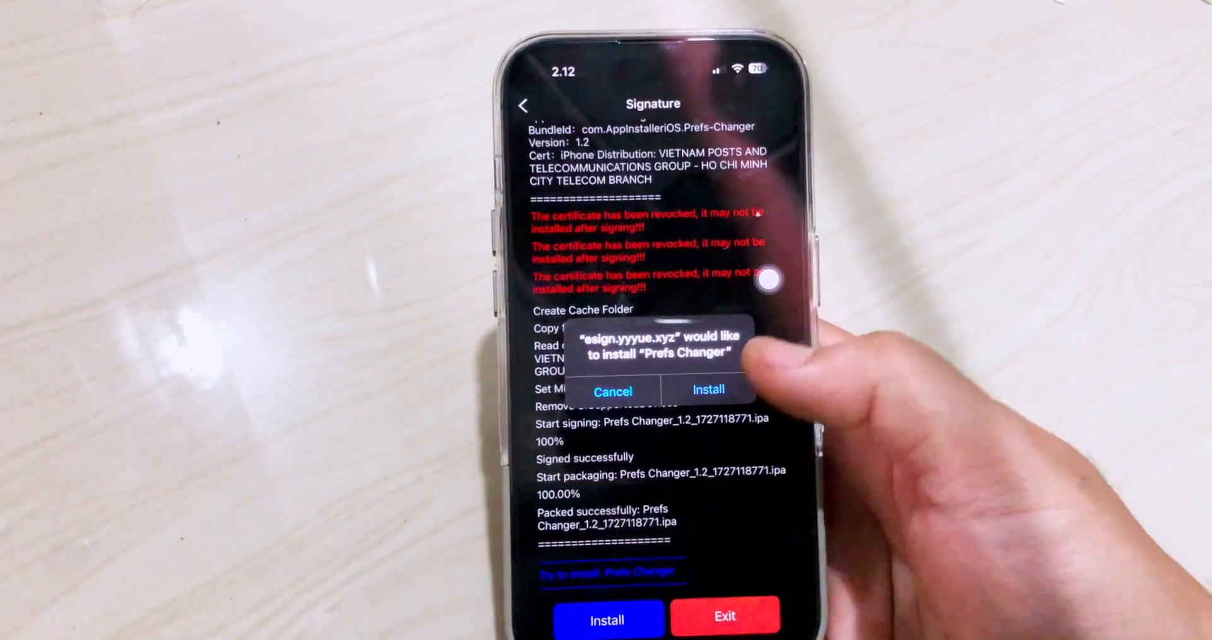
click(707, 390)
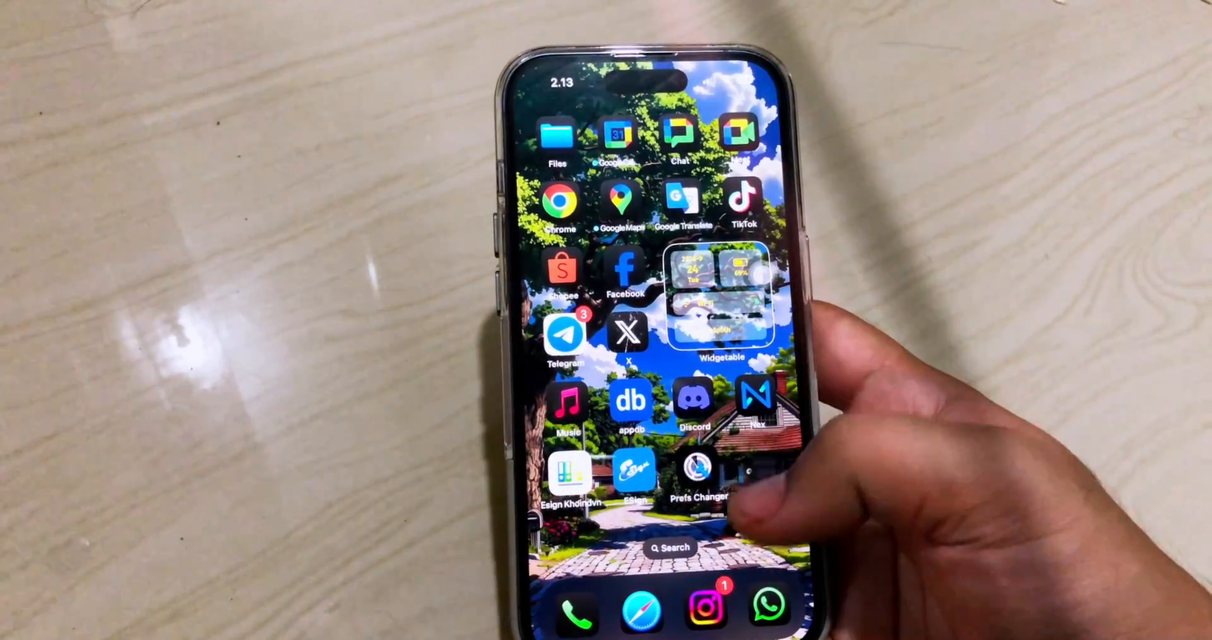
Step: Launch Prefs Changer from the Home Screen to show its preference tweaks
click(698, 467)
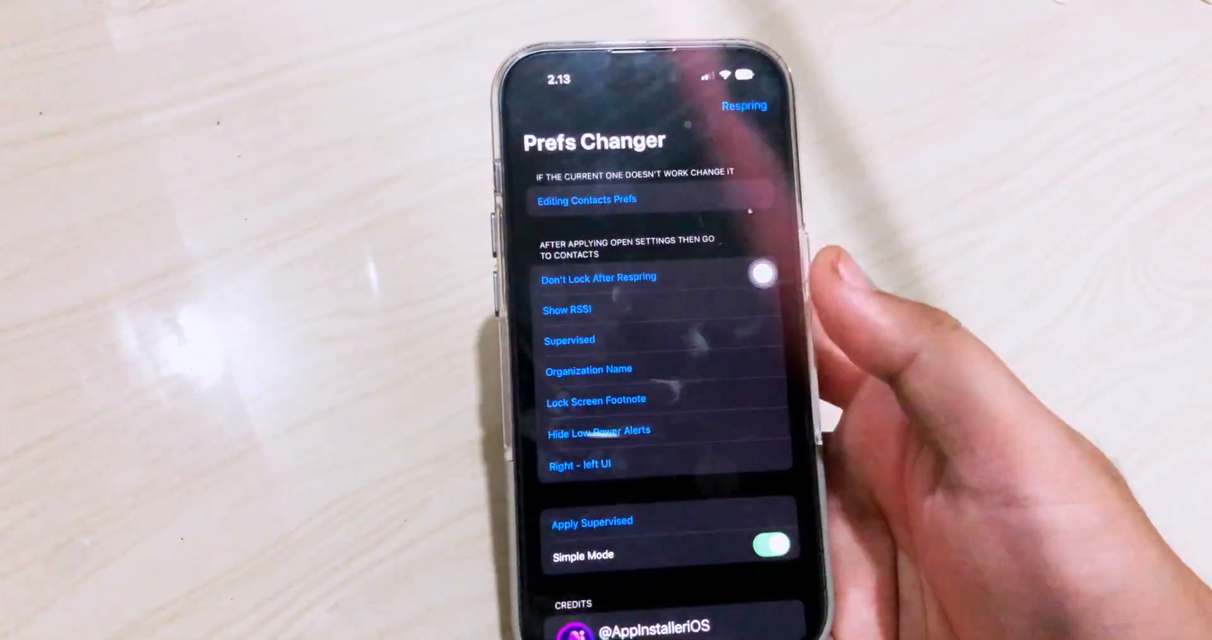